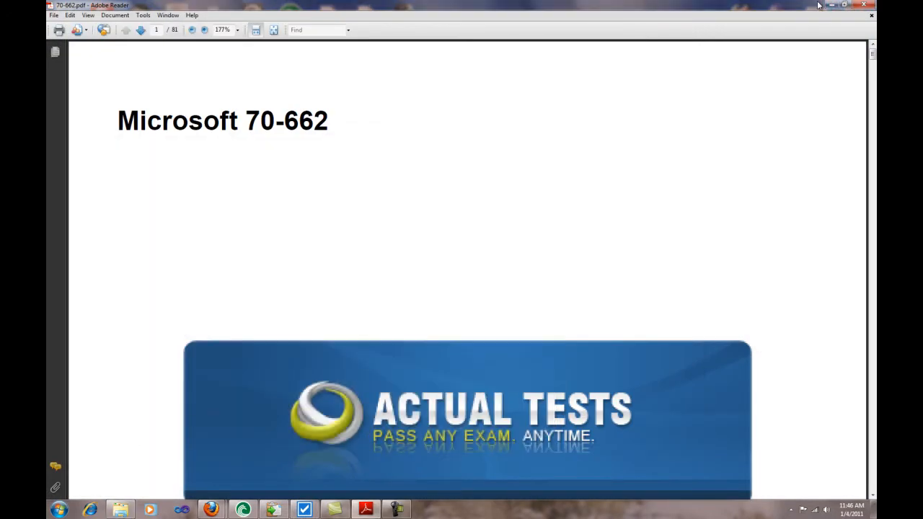
{"action": "mouse_move", "coordinate": [602, 267]}
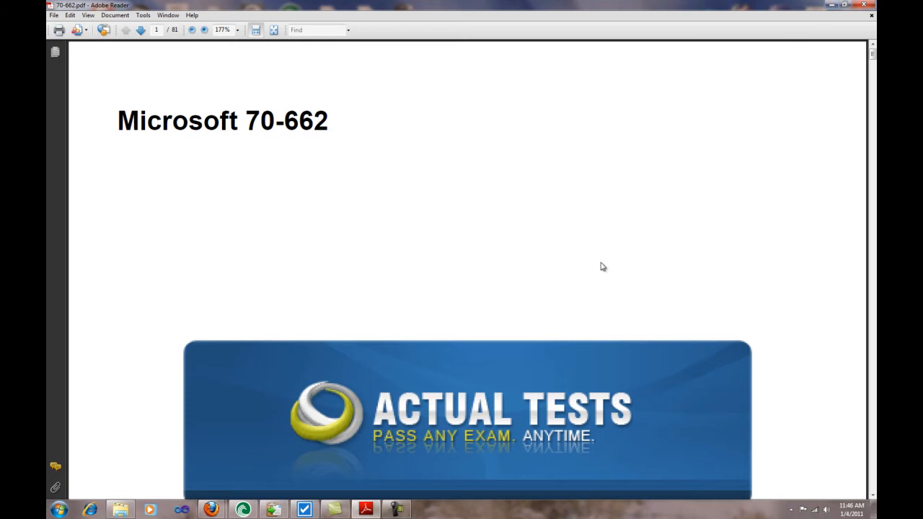
Minimize the 70-662 practice test PDF and select the Visual CertExam Manager shortcut on the desktop
{"action": "scroll", "scroll_direction": "down", "scroll_amount": 3}
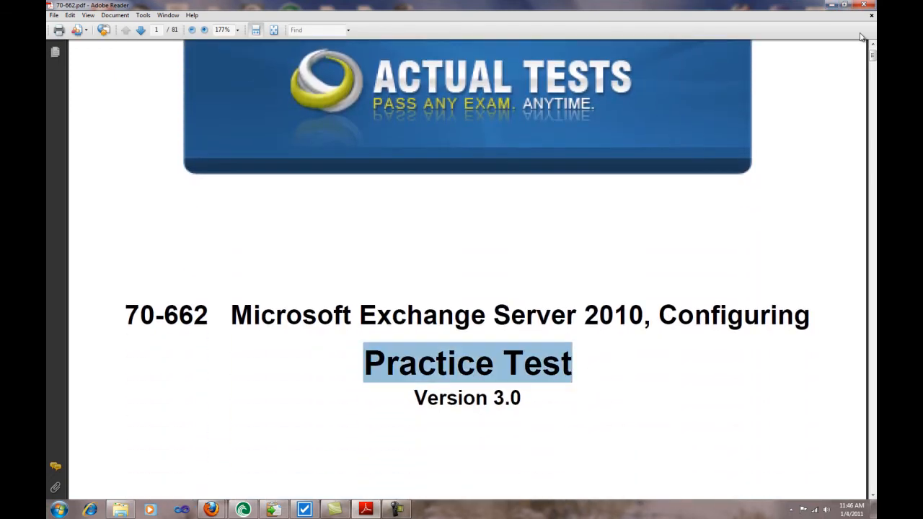
{"action": "left_click", "coordinate": [871, 5]}
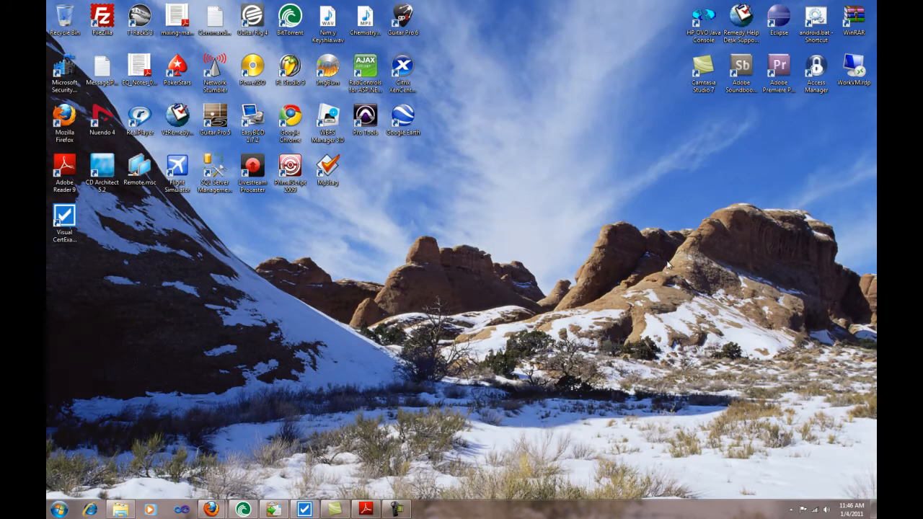
{"action": "mouse_move", "coordinate": [359, 247]}
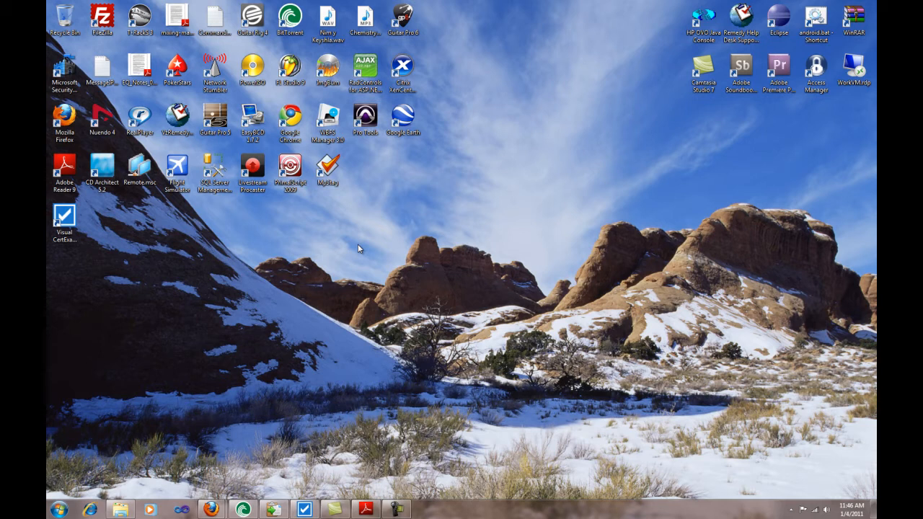
{"action": "left_click", "coordinate": [65, 216]}
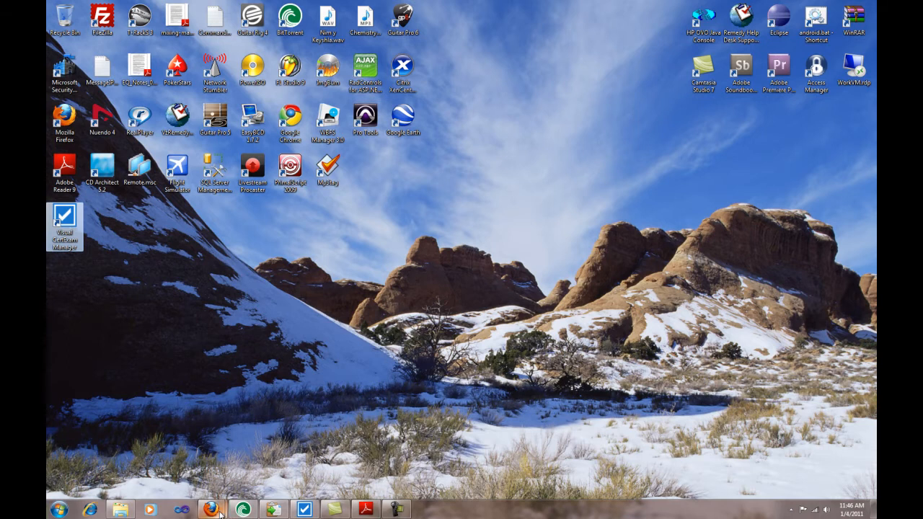
Restore Firefox showing the Visual CertExam Suite with its $24.95 personal license
{"action": "left_click", "coordinate": [212, 510]}
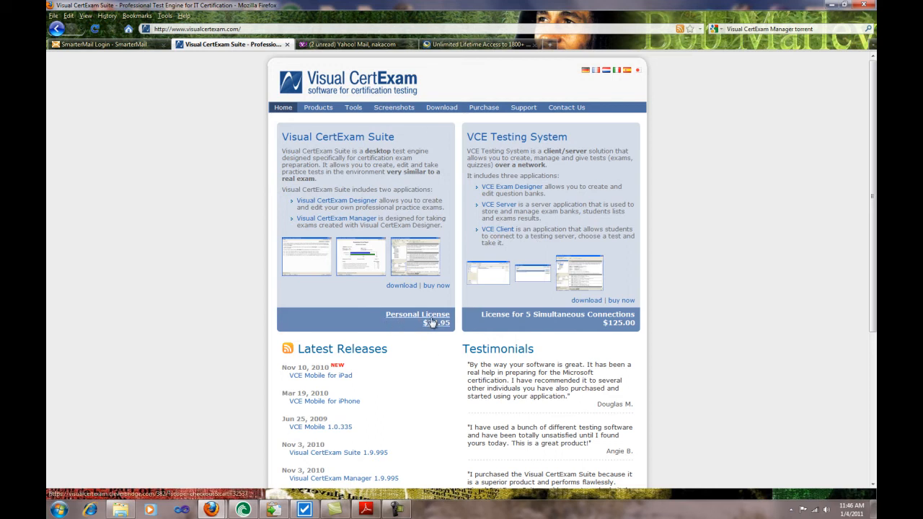
{"action": "mouse_move", "coordinate": [430, 323]}
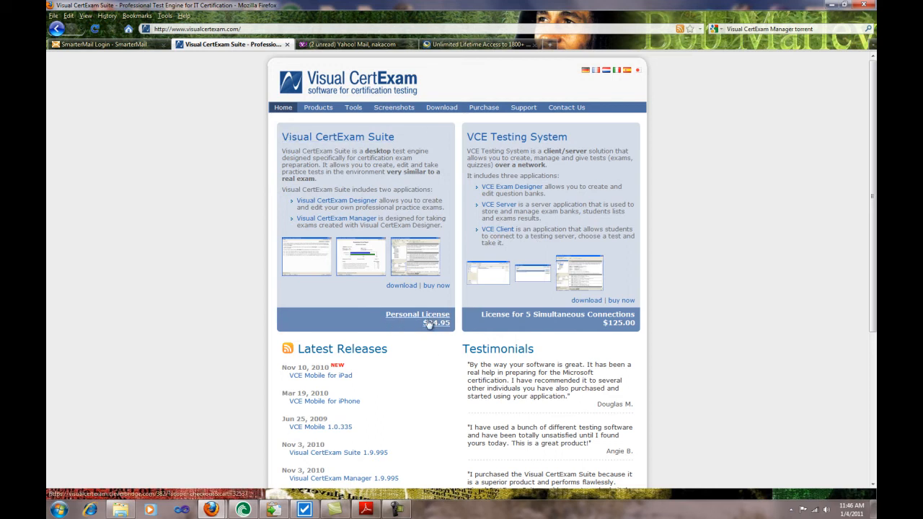
{"action": "mouse_move", "coordinate": [432, 347]}
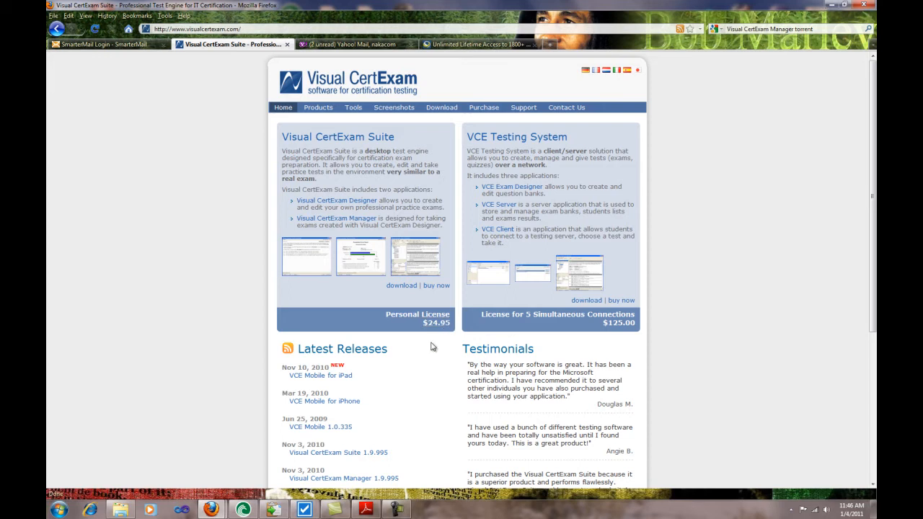
{"action": "mouse_move", "coordinate": [405, 136]}
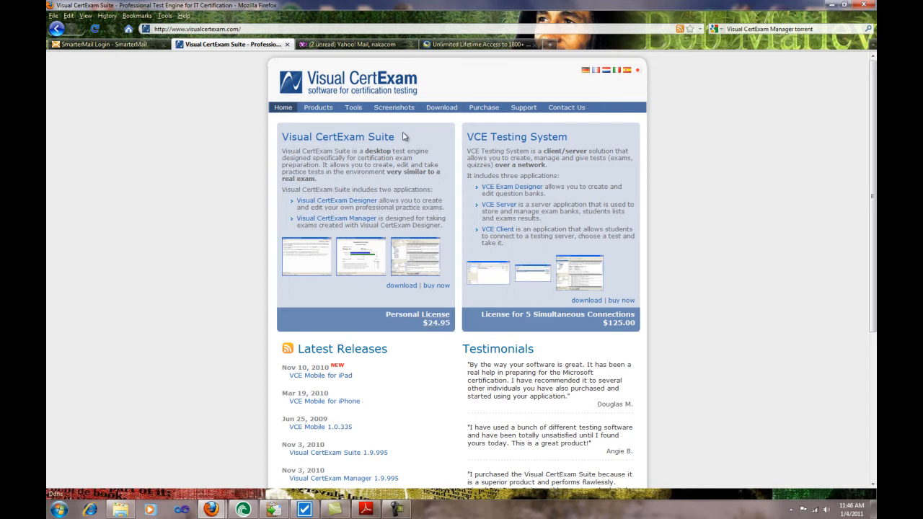
{"action": "mouse_move", "coordinate": [322, 401]}
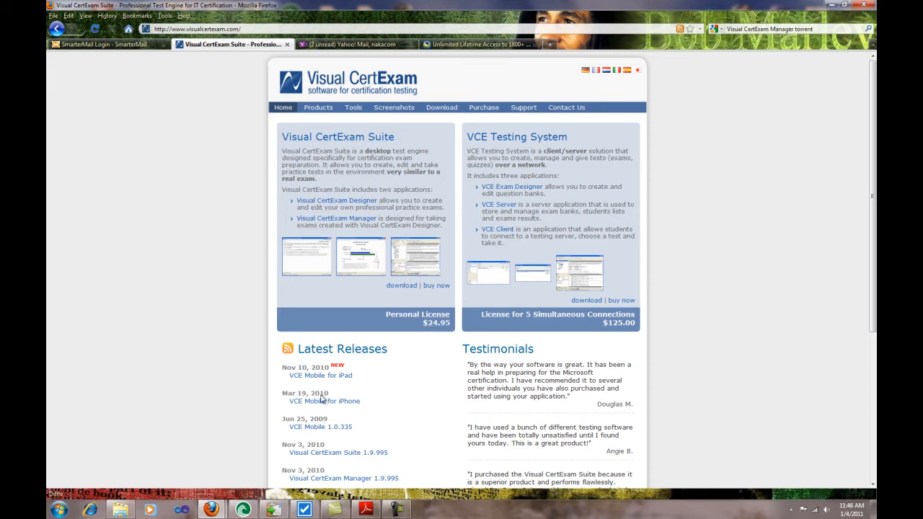
{"action": "mouse_move", "coordinate": [465, 180]}
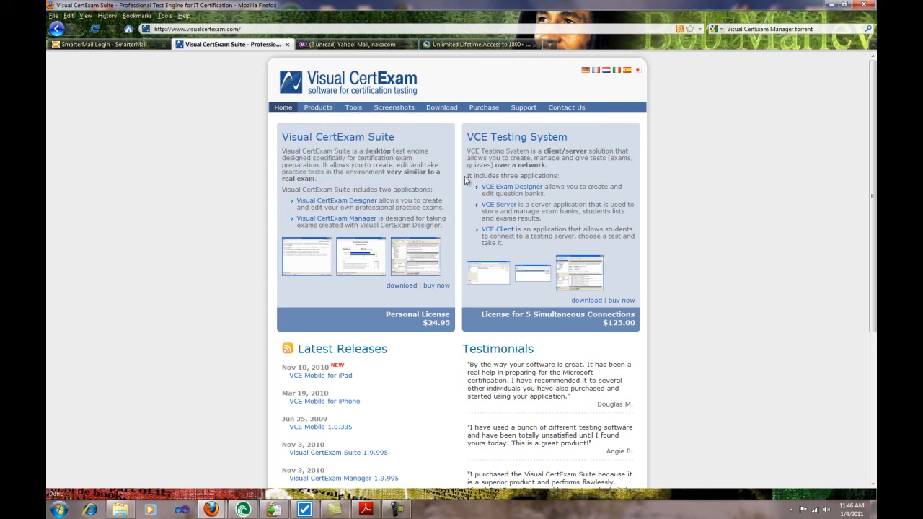
{"action": "mouse_move", "coordinate": [178, 515]}
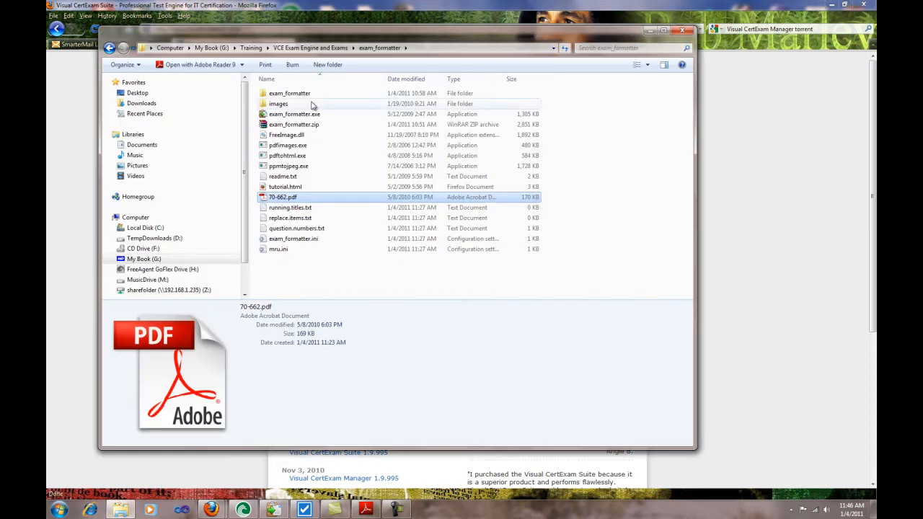
{"action": "mouse_move", "coordinate": [311, 119]}
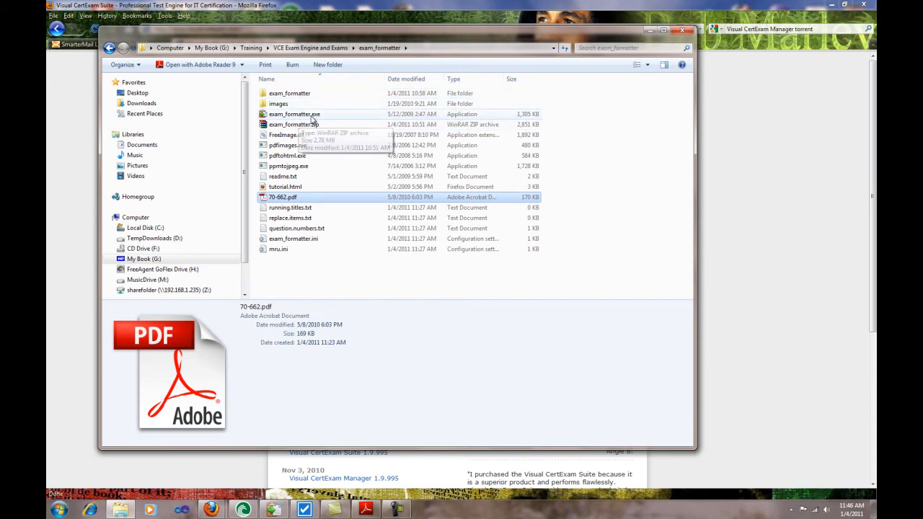
{"action": "mouse_move", "coordinate": [387, 266]}
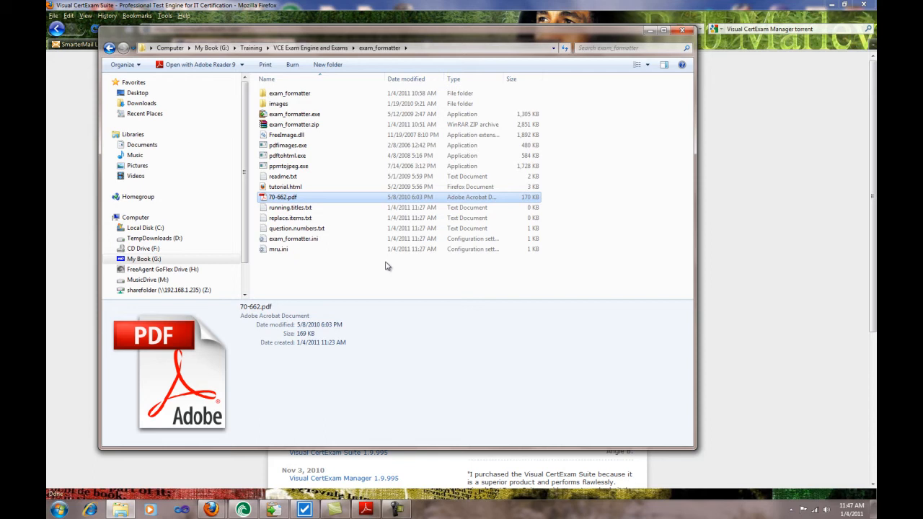
{"action": "mouse_move", "coordinate": [456, 257]}
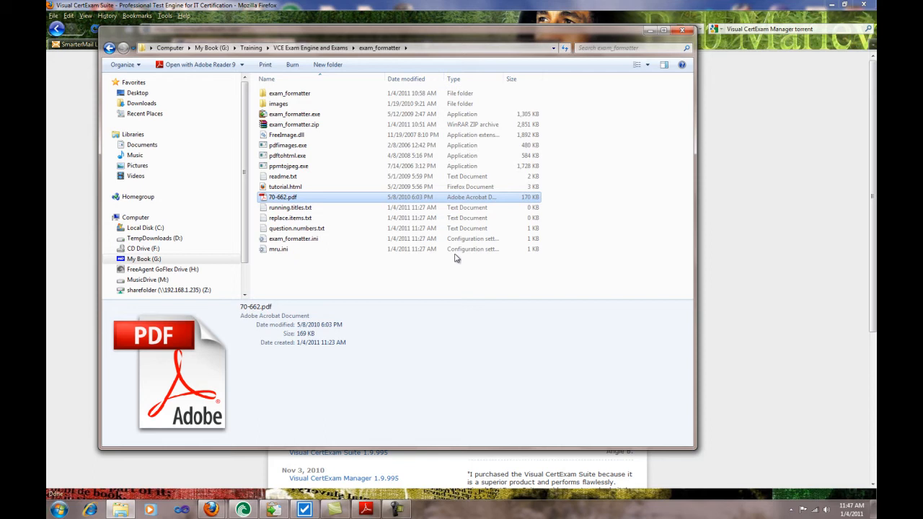
View 70-662.pdf in Adobe Reader and scroll to Question 1 with its Answer: C
{"action": "double_click", "coordinate": [281, 197]}
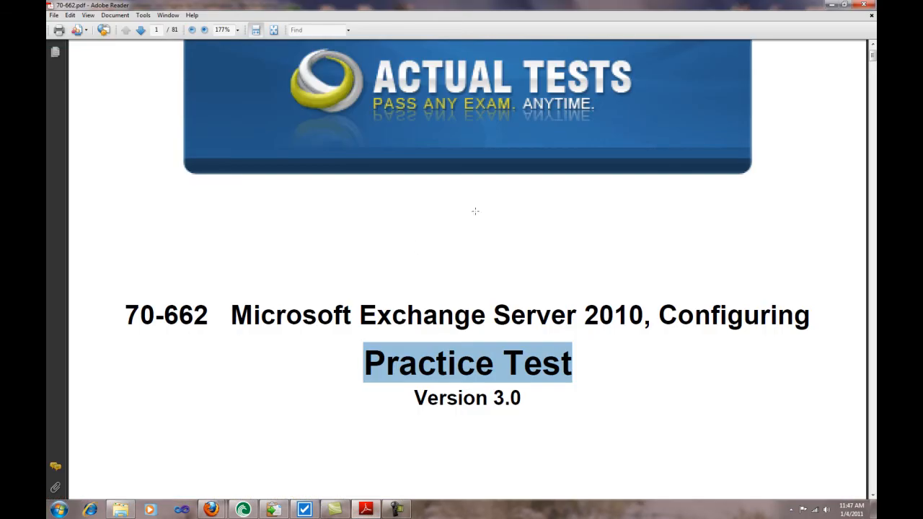
{"action": "scroll", "scroll_direction": "down", "scroll_amount": 3}
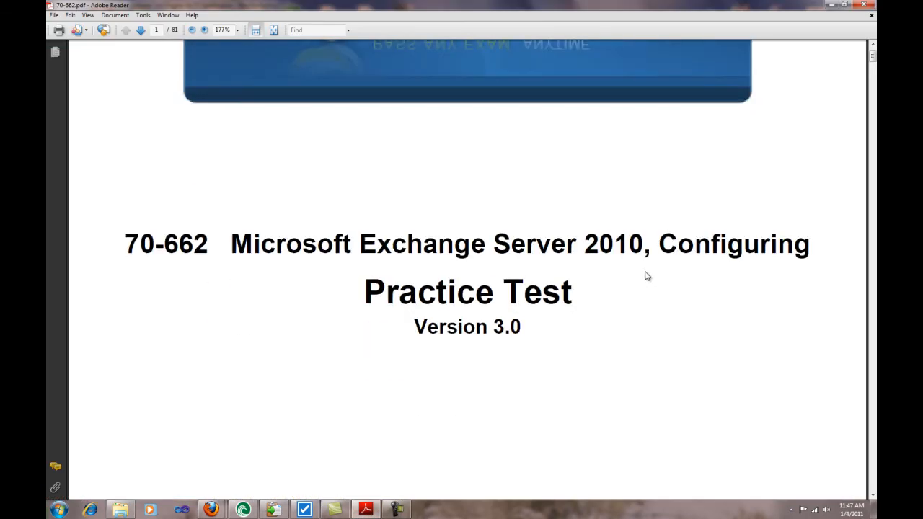
{"action": "scroll", "scroll_direction": "down", "scroll_amount": 3}
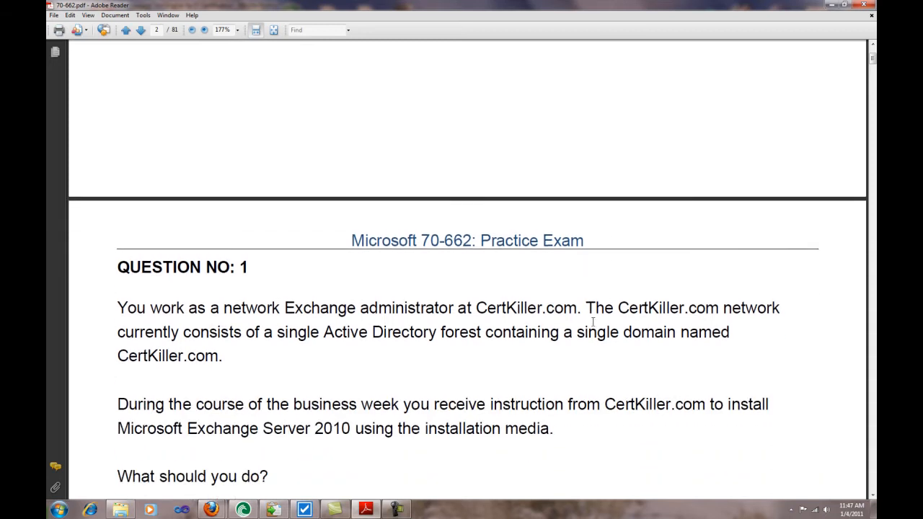
{"action": "scroll", "scroll_direction": "down", "scroll_amount": 3}
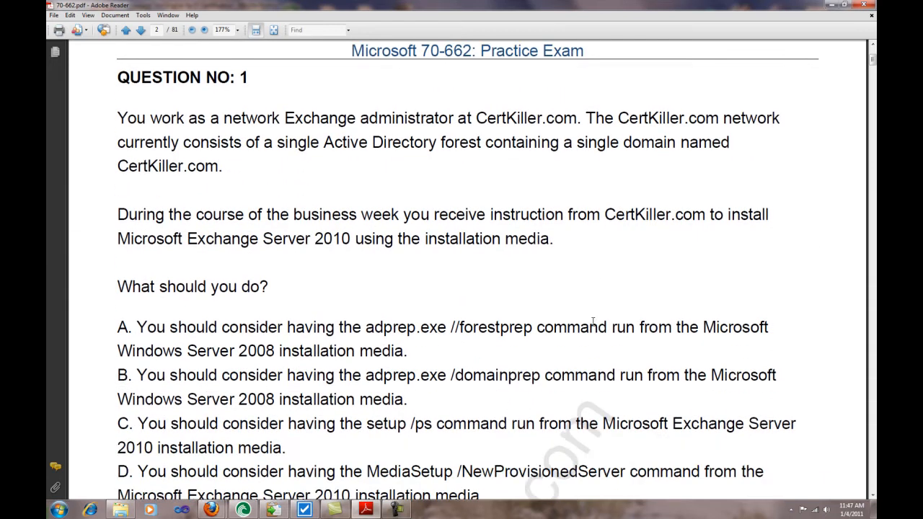
{"action": "scroll", "scroll_direction": "down", "scroll_amount": 3}
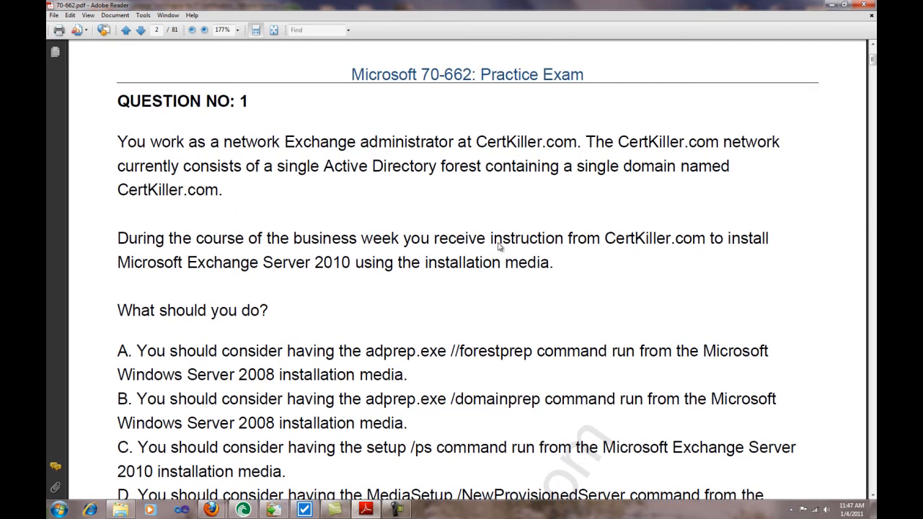
{"action": "mouse_move", "coordinate": [473, 214]}
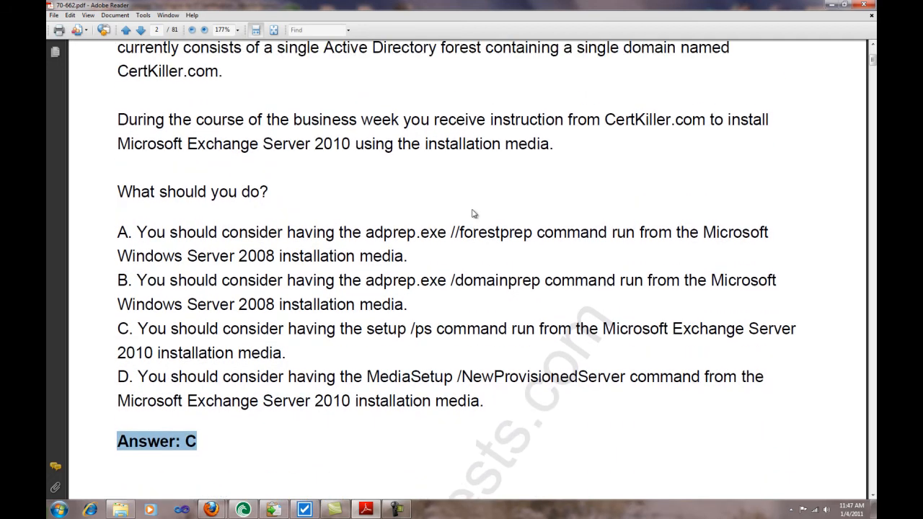
{"action": "scroll", "scroll_direction": "down", "scroll_amount": 3}
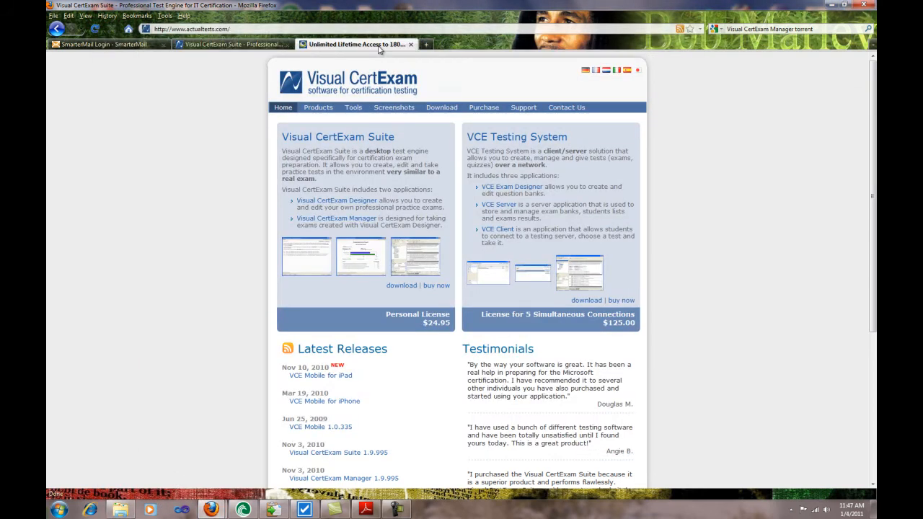
Review the ActualTests $149 lifetime offer with $119 and $189 engine options, then return to the Visual CertExam tab
{"action": "left_click", "coordinate": [372, 44]}
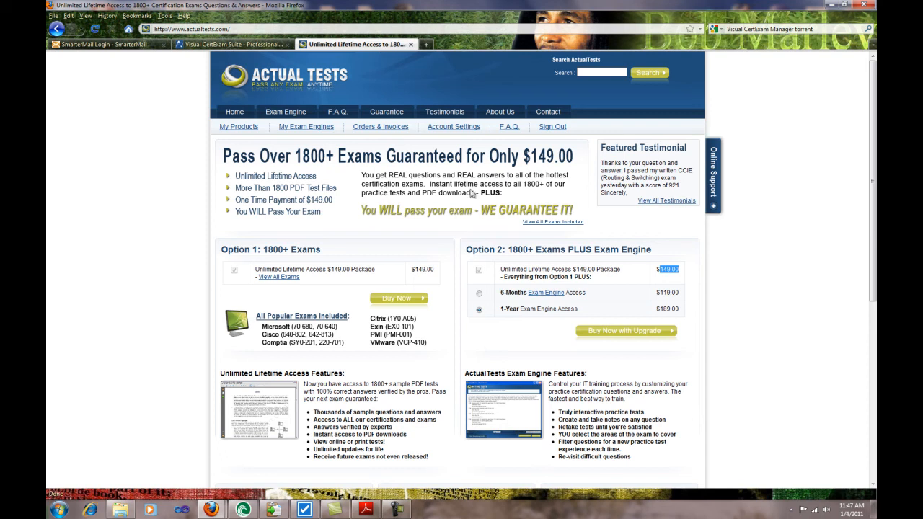
{"action": "mouse_move", "coordinate": [789, 267]}
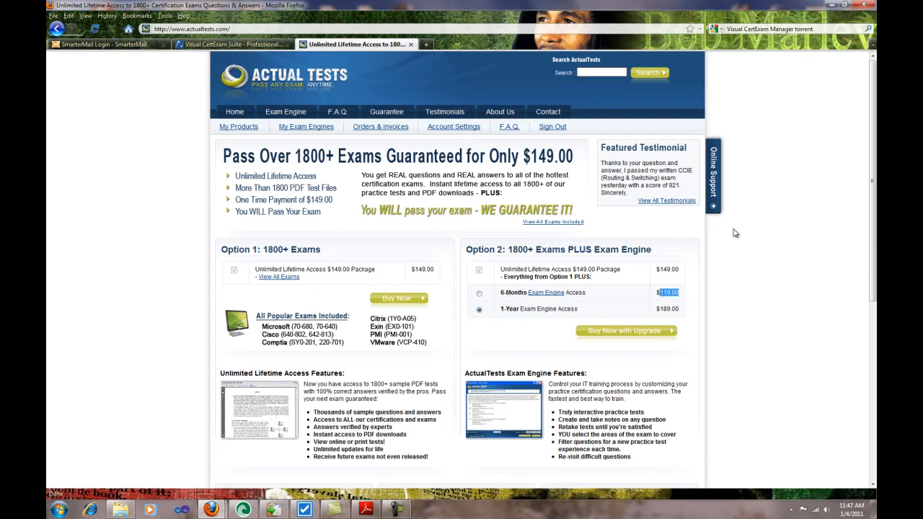
{"action": "mouse_move", "coordinate": [345, 128]}
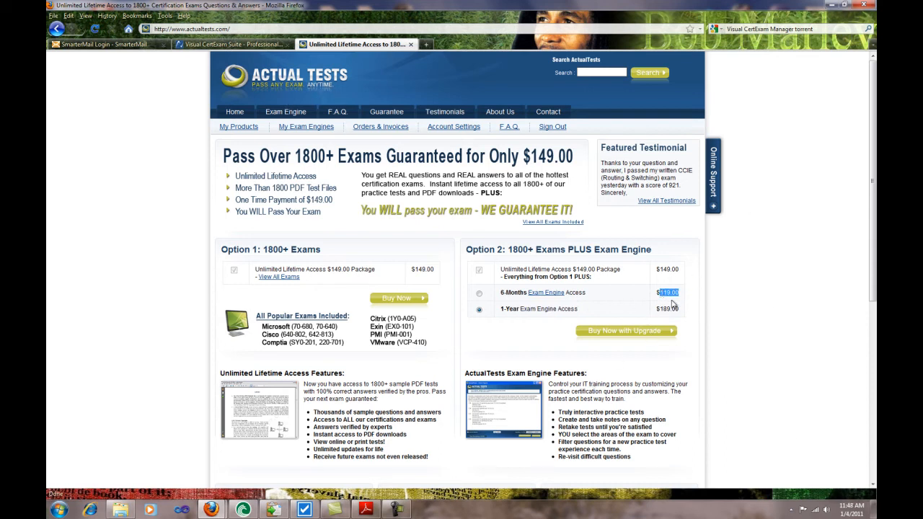
{"action": "left_click", "coordinate": [216, 45]}
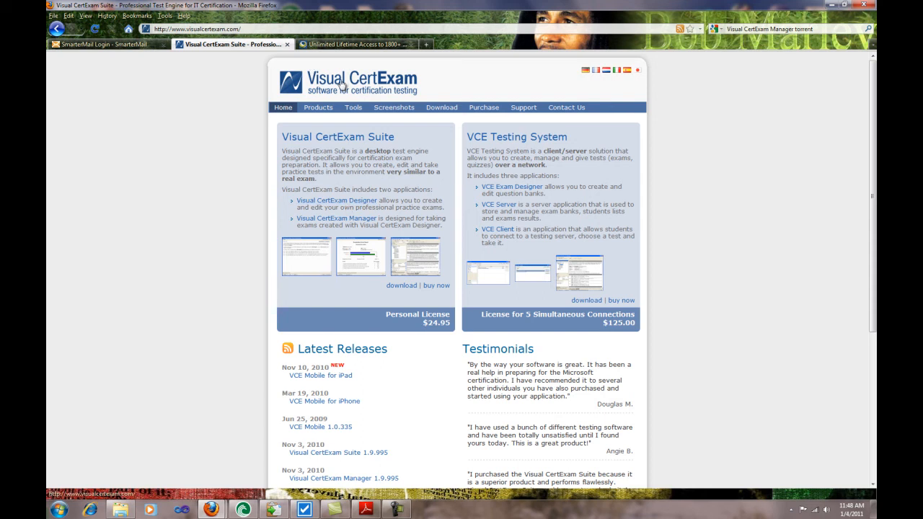
{"action": "mouse_move", "coordinate": [442, 274]}
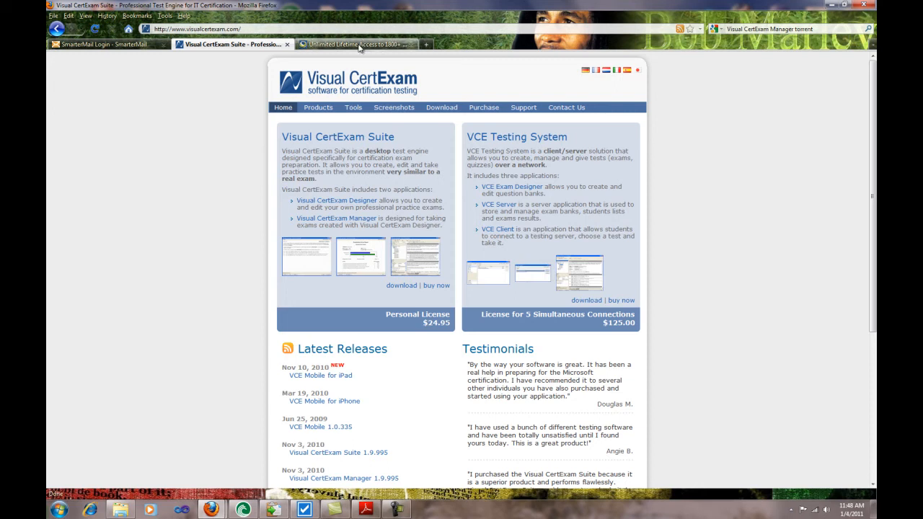
{"action": "mouse_move", "coordinate": [358, 45]}
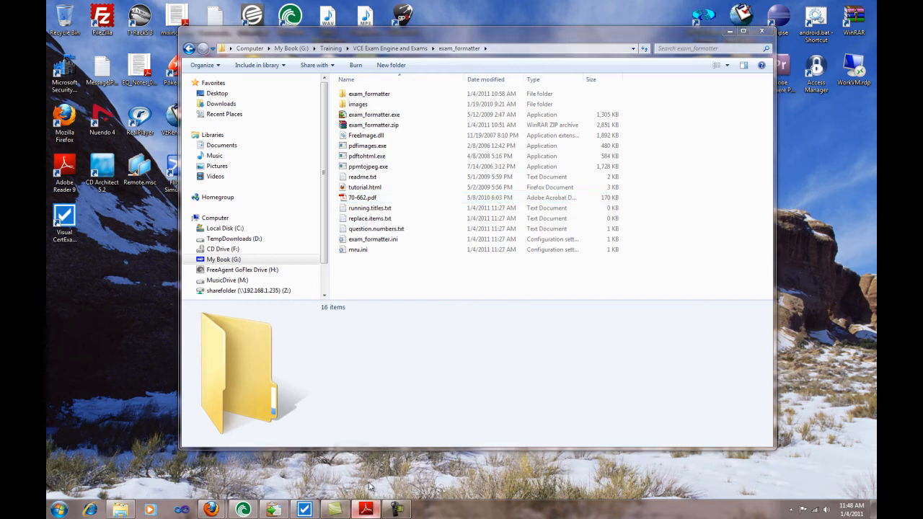
{"action": "double_click", "coordinate": [358, 196]}
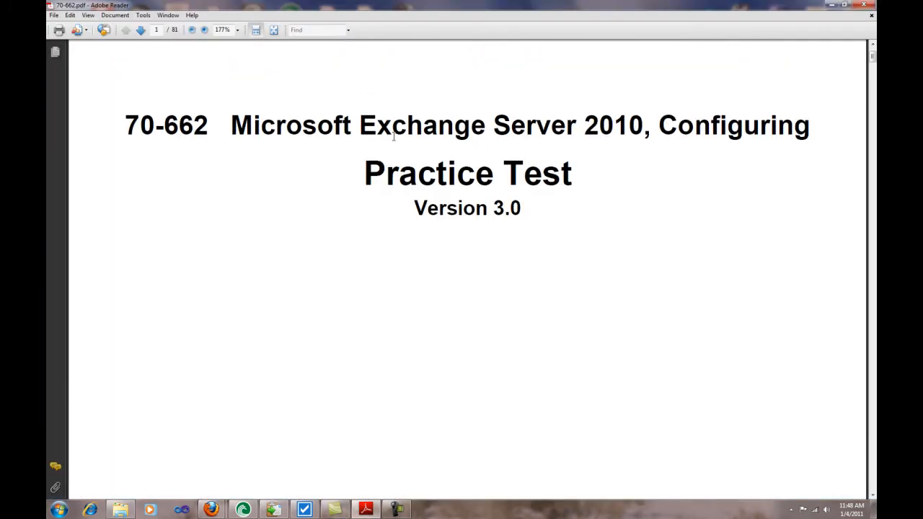
{"action": "mouse_move", "coordinate": [792, 140]}
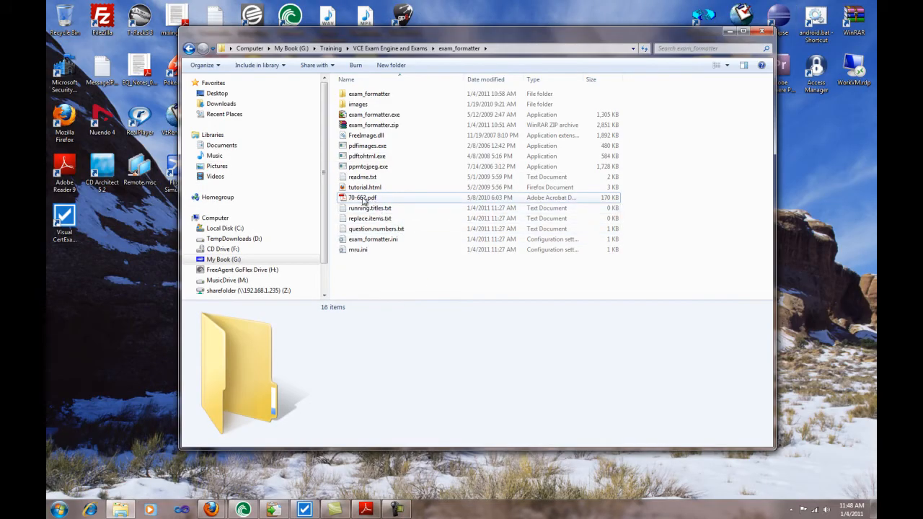
{"action": "double_click", "coordinate": [358, 198]}
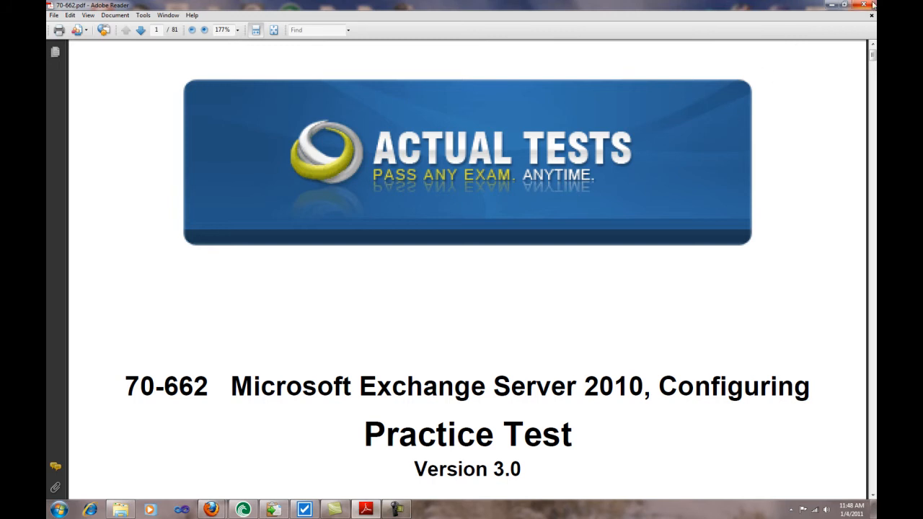
{"action": "mouse_move", "coordinate": [861, 11]}
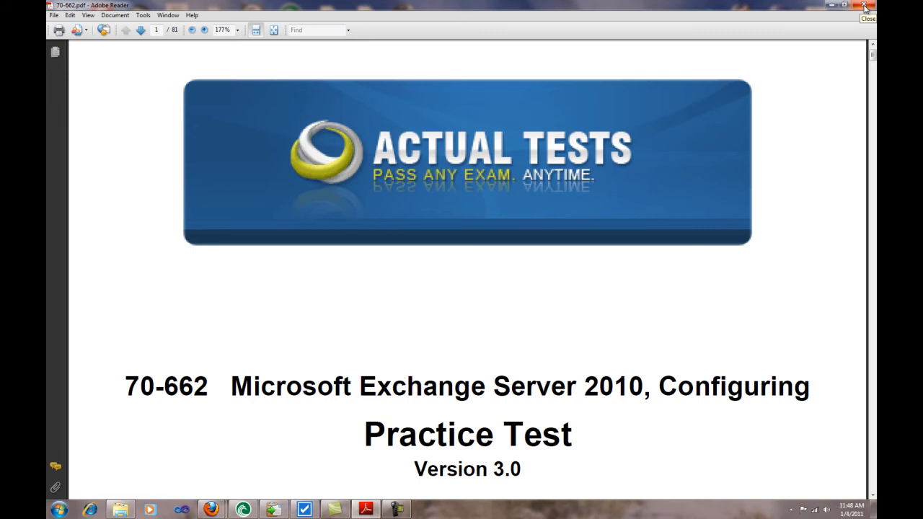
{"action": "left_click", "coordinate": [863, 7]}
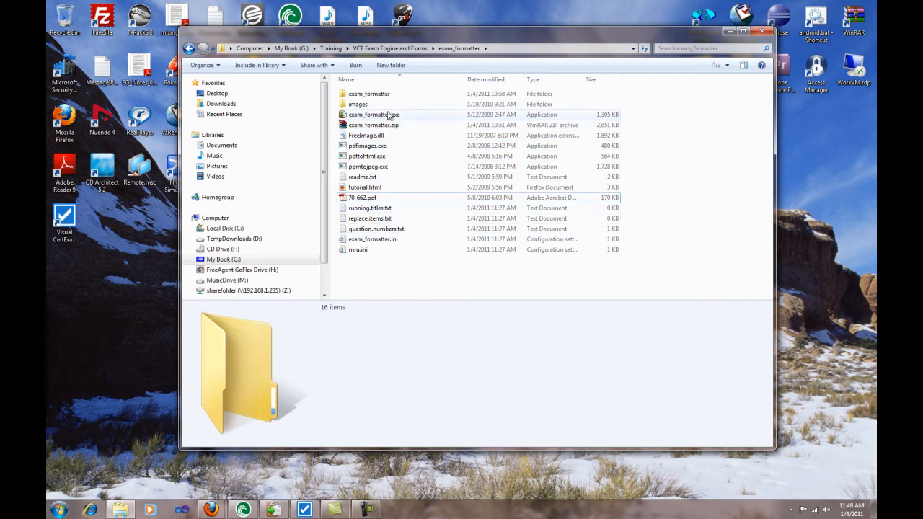
Start exam_formatter.exe and import 70-662.pdf so its questions are parsed
{"action": "double_click", "coordinate": [370, 114]}
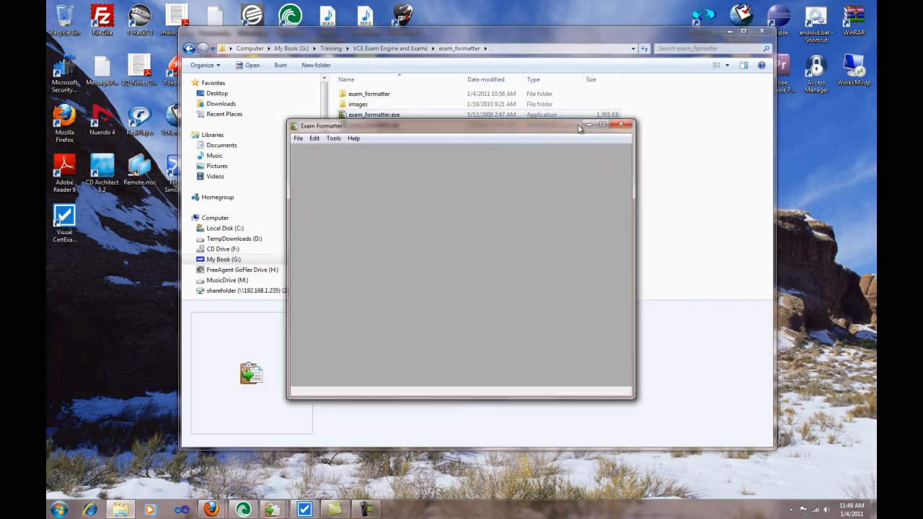
{"action": "mouse_move", "coordinate": [447, 193]}
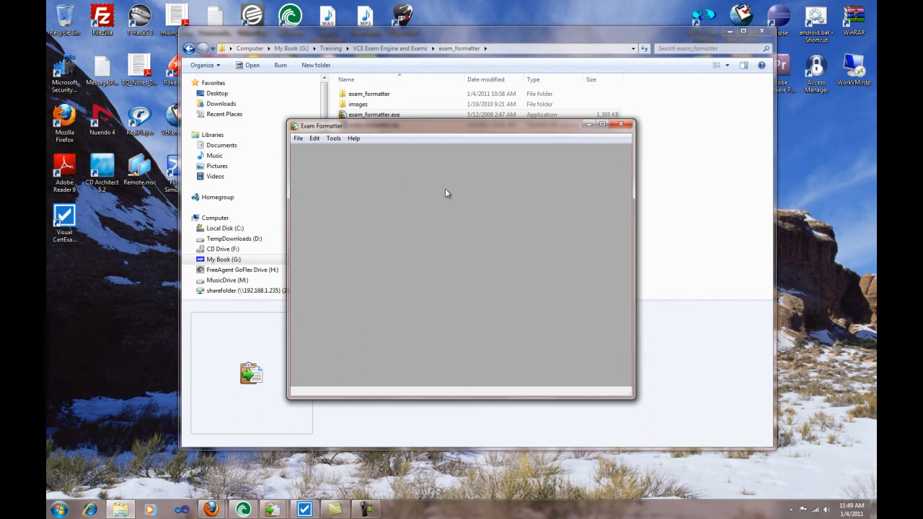
{"action": "left_click", "coordinate": [298, 138]}
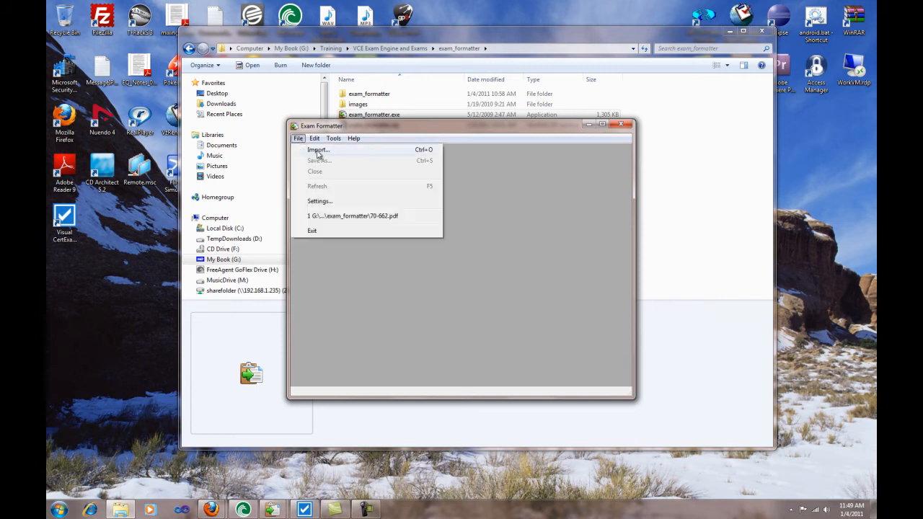
{"action": "left_click", "coordinate": [317, 150]}
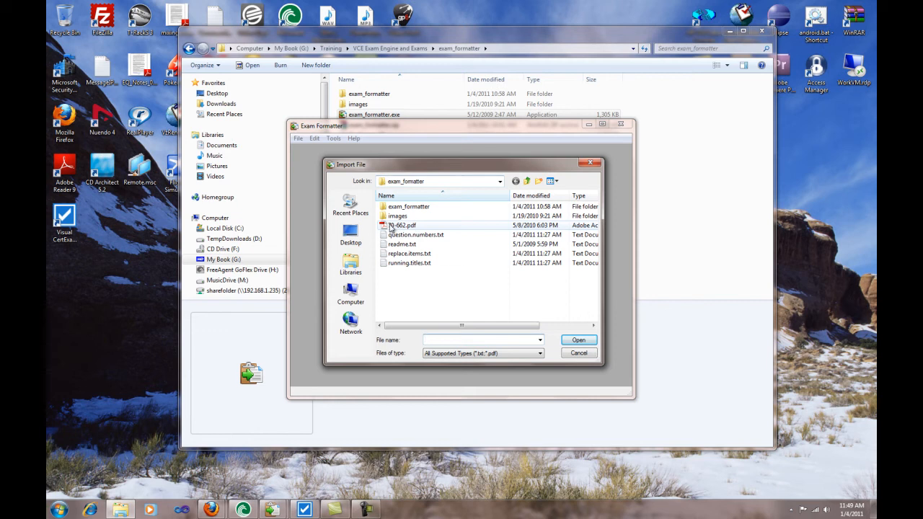
{"action": "left_click", "coordinate": [578, 339]}
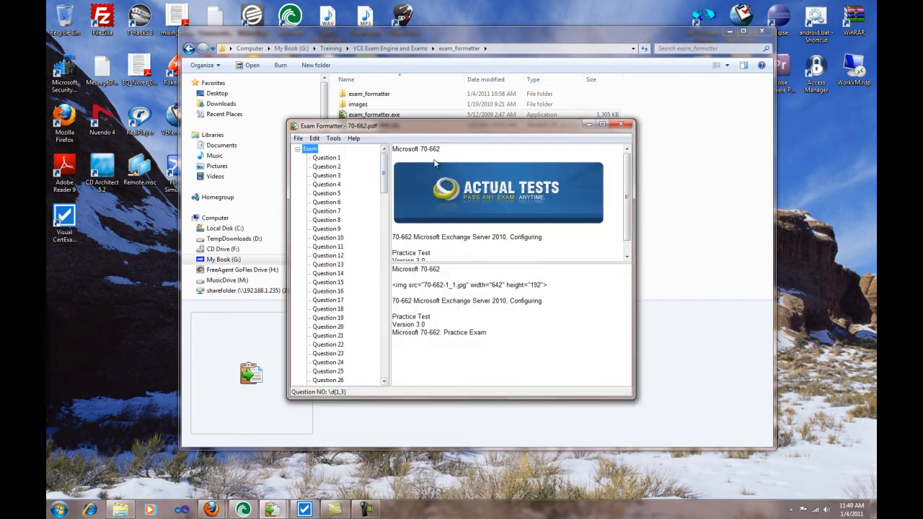
Maximize Exam Formatter and display Question 5 with its answer B,E
{"action": "left_click", "coordinate": [611, 124]}
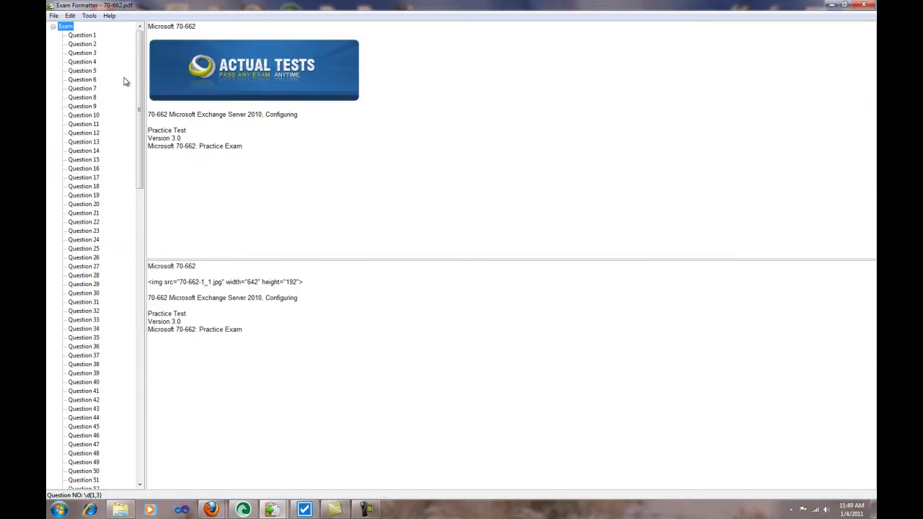
{"action": "left_click", "coordinate": [84, 34]}
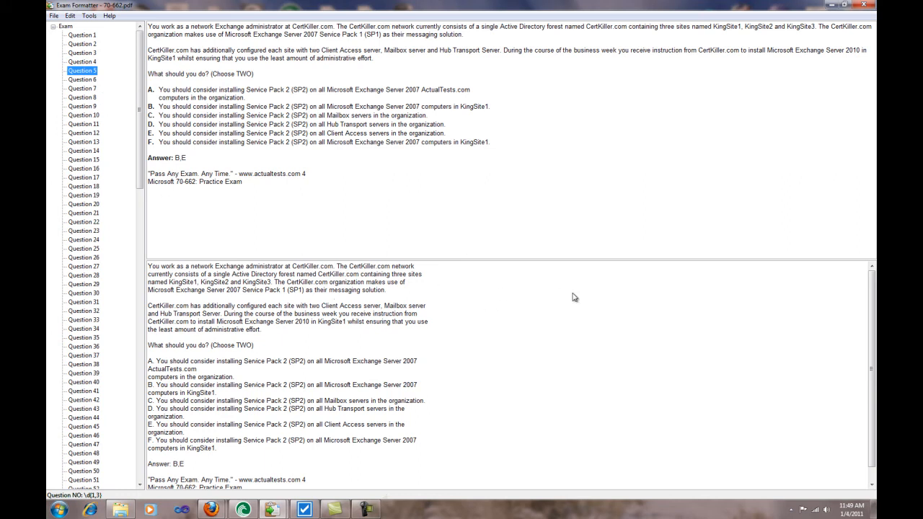
{"action": "mouse_move", "coordinate": [291, 393]}
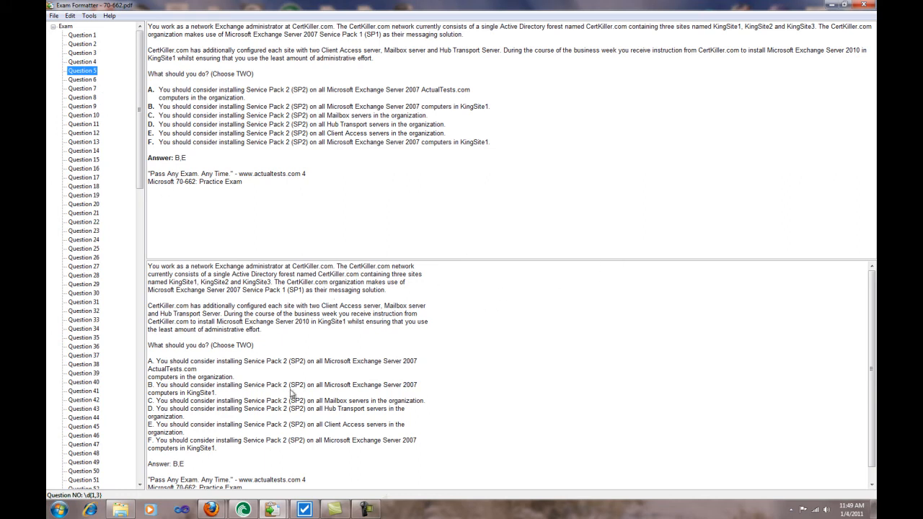
{"action": "mouse_move", "coordinate": [262, 196]}
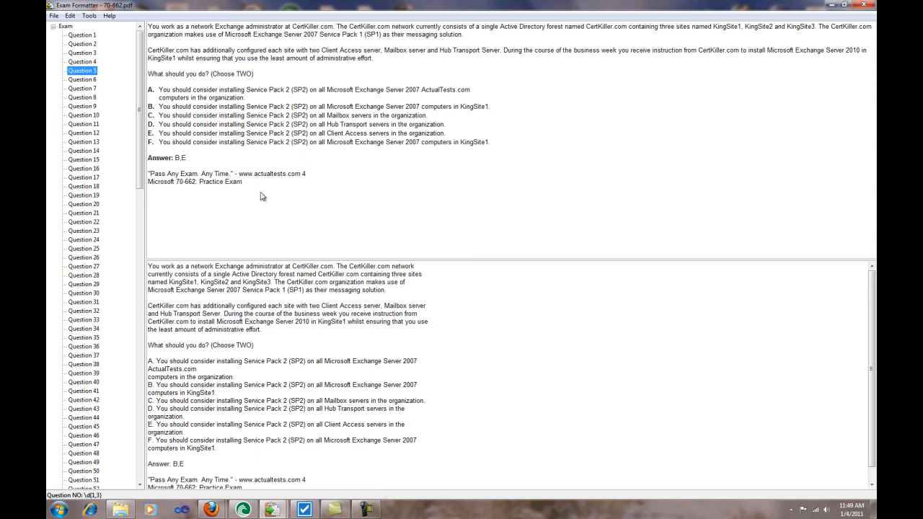
{"action": "mouse_move", "coordinate": [273, 187]}
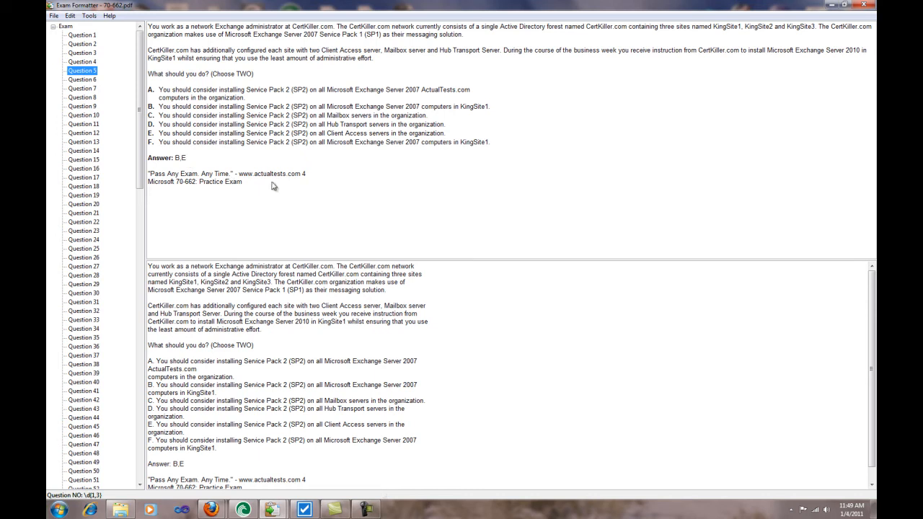
{"action": "mouse_move", "coordinate": [278, 159]}
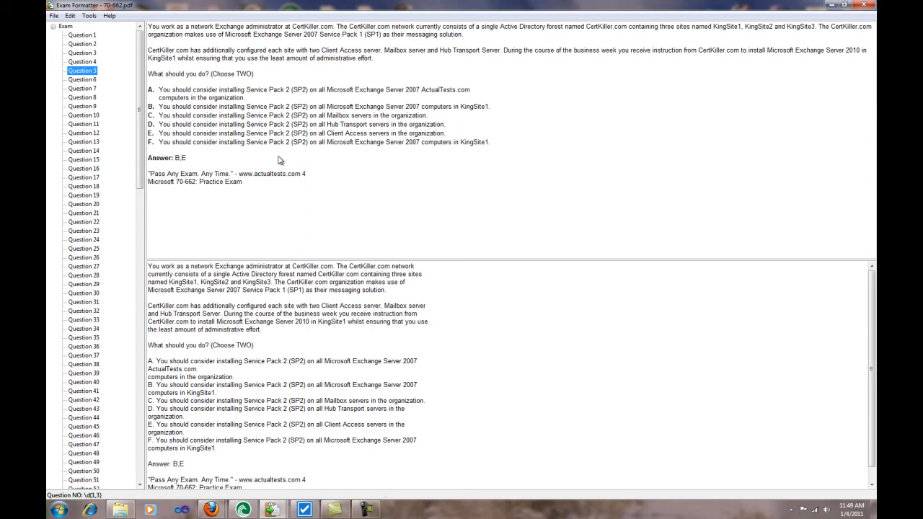
Save the formatted exam to the Desktop as 70-662_formatted.rtf with images
{"action": "left_click", "coordinate": [52, 17]}
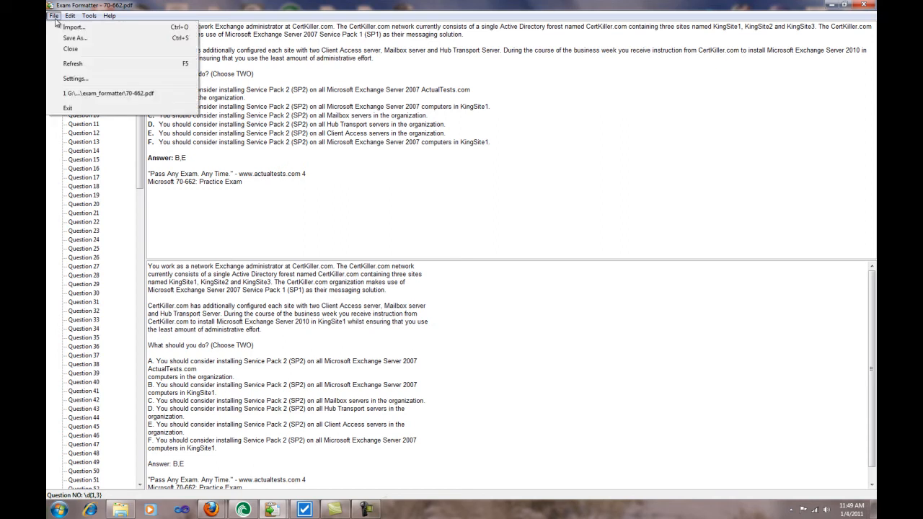
{"action": "left_click", "coordinate": [74, 36]}
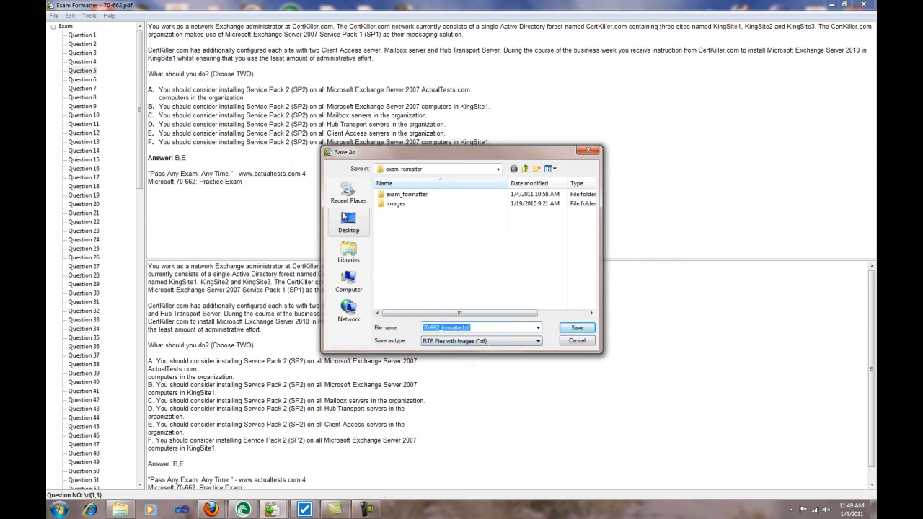
{"action": "mouse_move", "coordinate": [394, 204]}
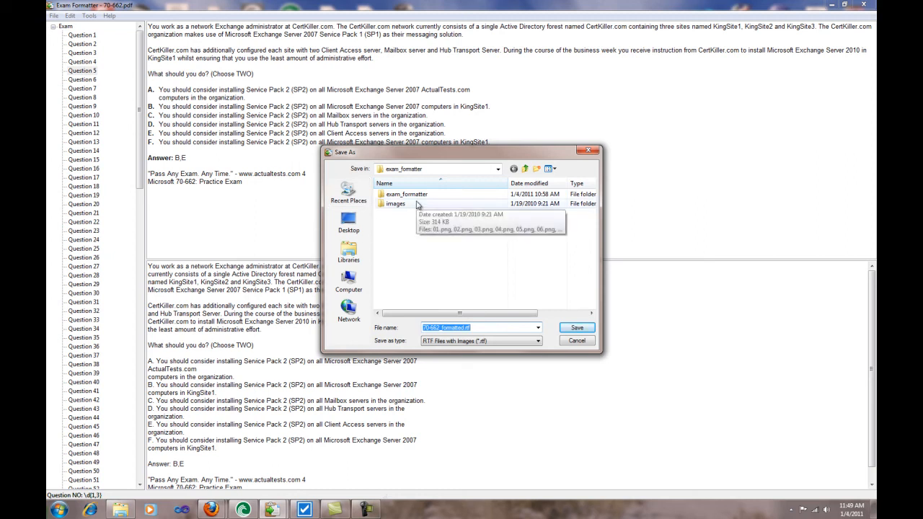
{"action": "left_click", "coordinate": [476, 327]}
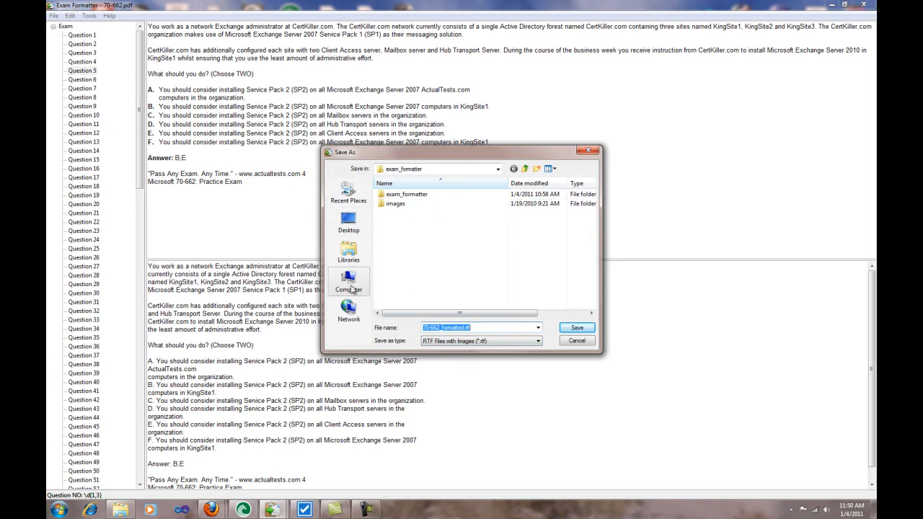
{"action": "left_click", "coordinate": [348, 281]}
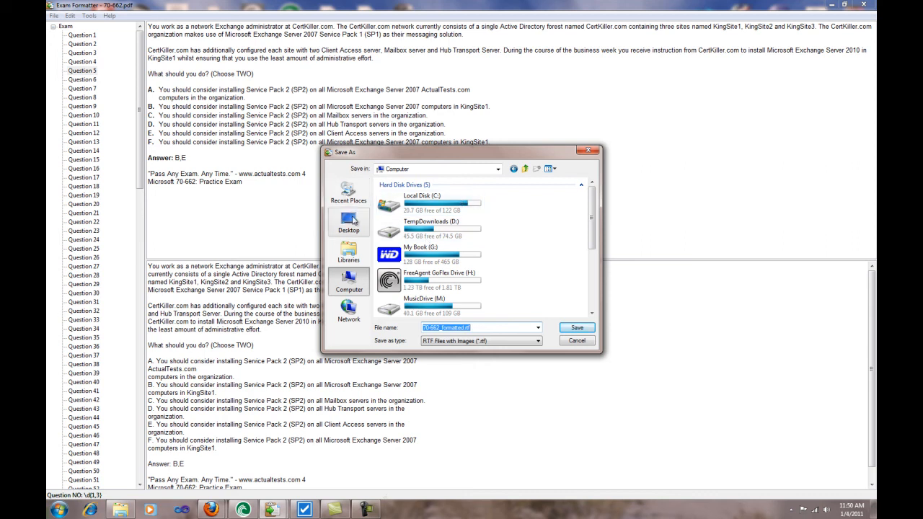
{"action": "left_click", "coordinate": [348, 223]}
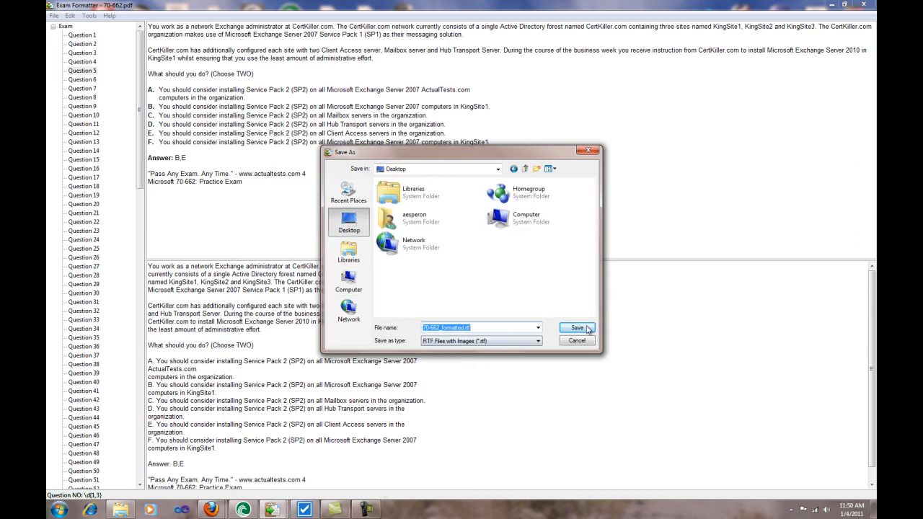
{"action": "mouse_move", "coordinate": [578, 329]}
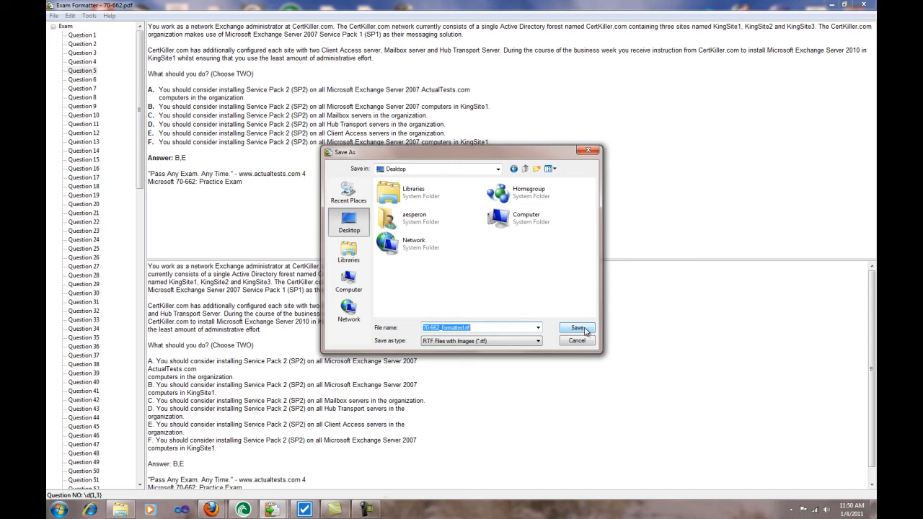
{"action": "left_click", "coordinate": [576, 328]}
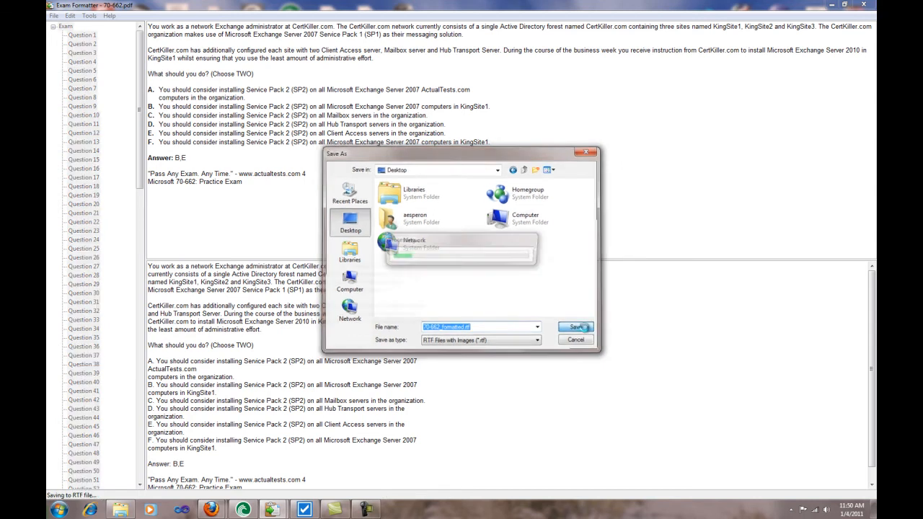
{"action": "left_click", "coordinate": [573, 327]}
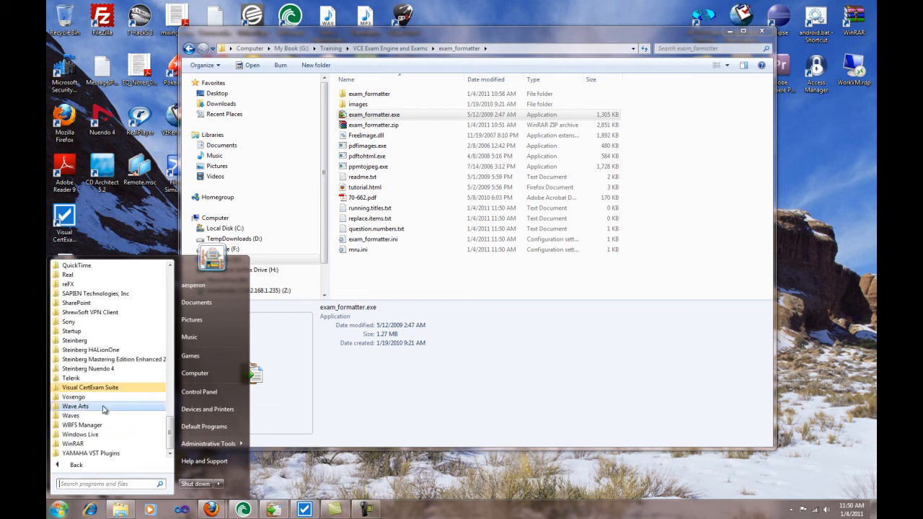
{"action": "mouse_move", "coordinate": [87, 396]}
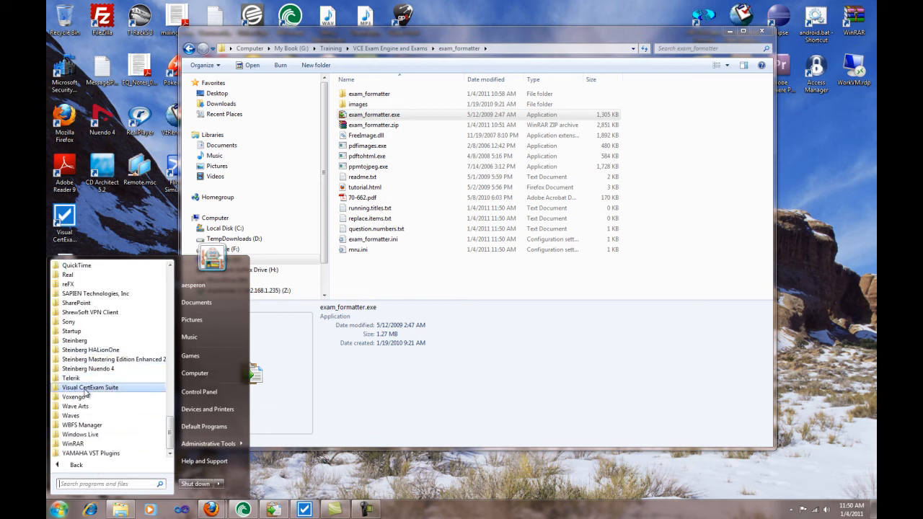
Launch Visual CertExam Designer from the Visual CertExam Suite Start menu group
{"action": "left_click", "coordinate": [88, 387]}
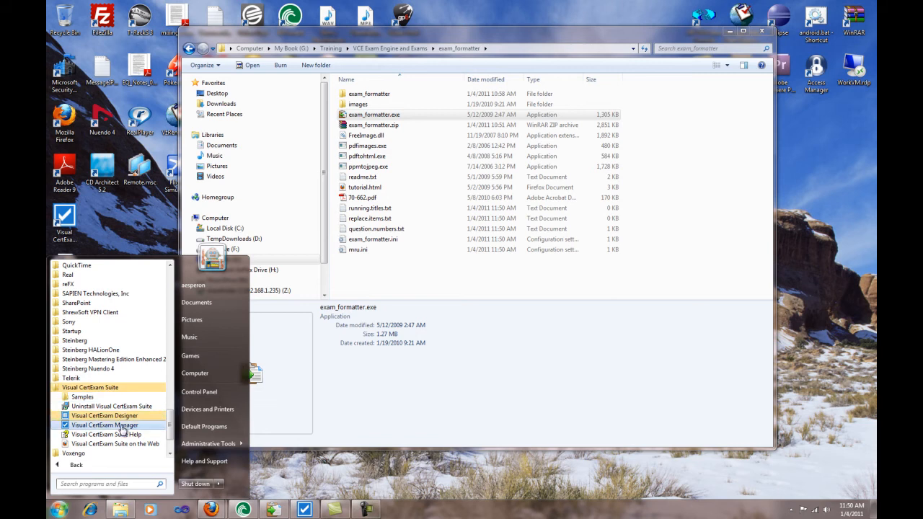
{"action": "mouse_move", "coordinate": [124, 424]}
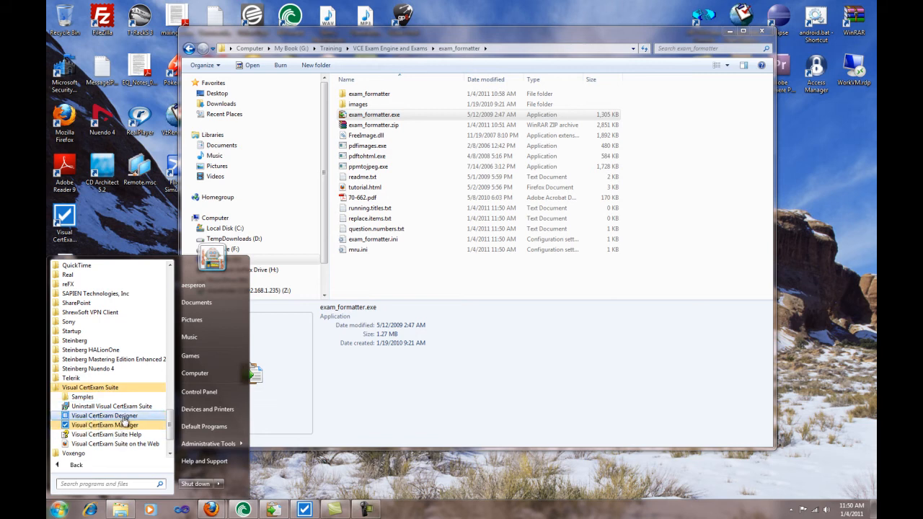
{"action": "left_click", "coordinate": [108, 415]}
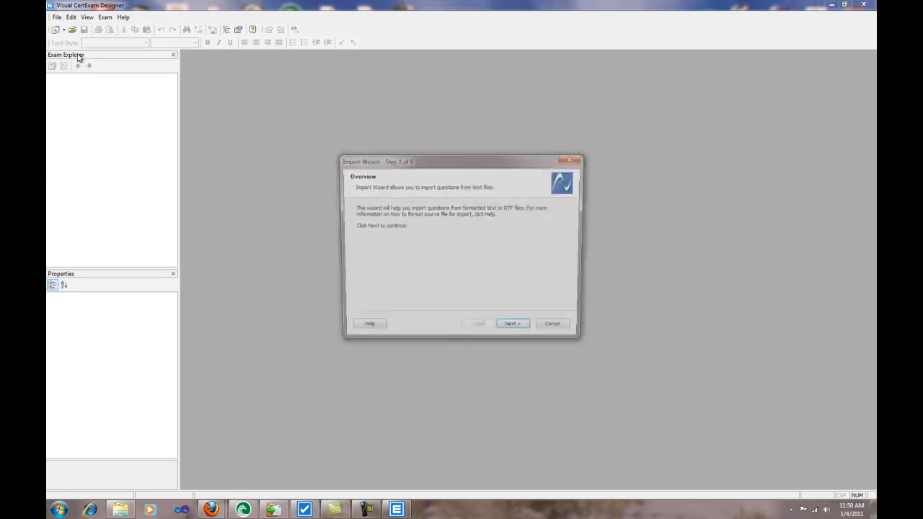
Choose Rich Text Format as the import source type in the Import Wizard
{"action": "left_click", "coordinate": [511, 323]}
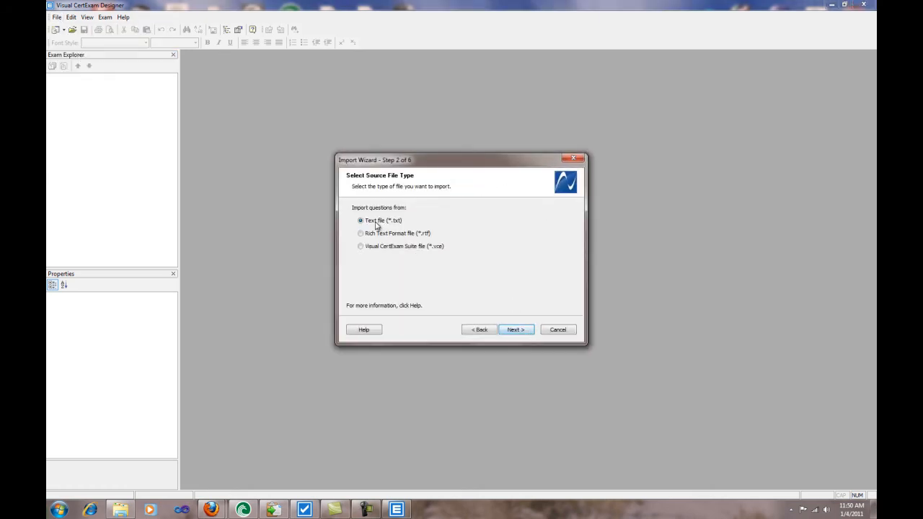
{"action": "left_click", "coordinate": [360, 233]}
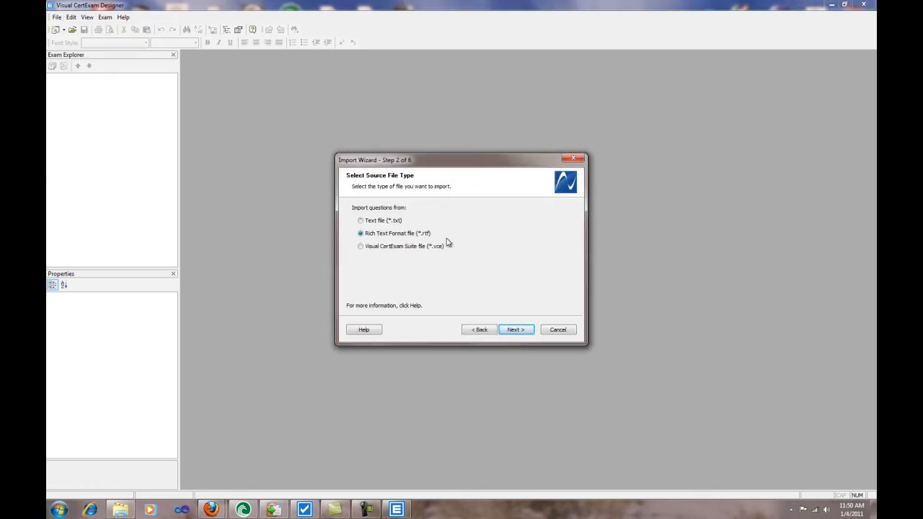
{"action": "left_click", "coordinate": [515, 330]}
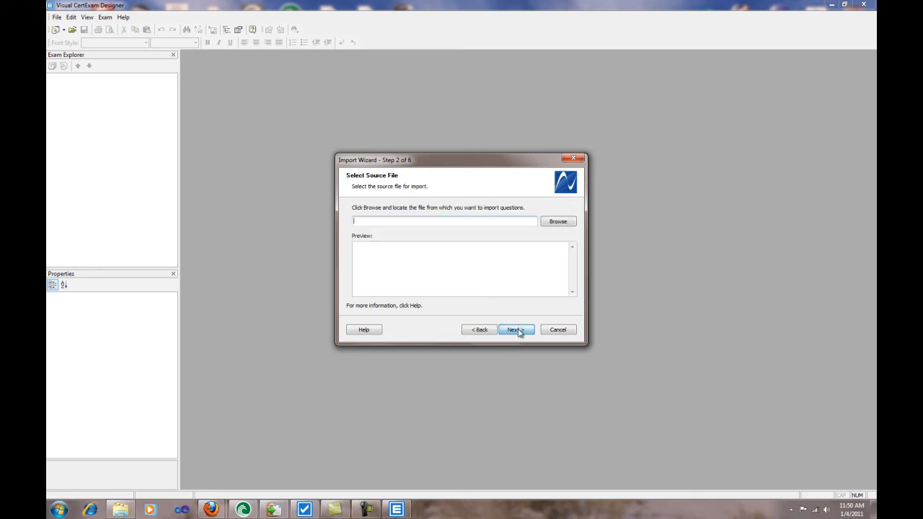
{"action": "left_click", "coordinate": [515, 330]}
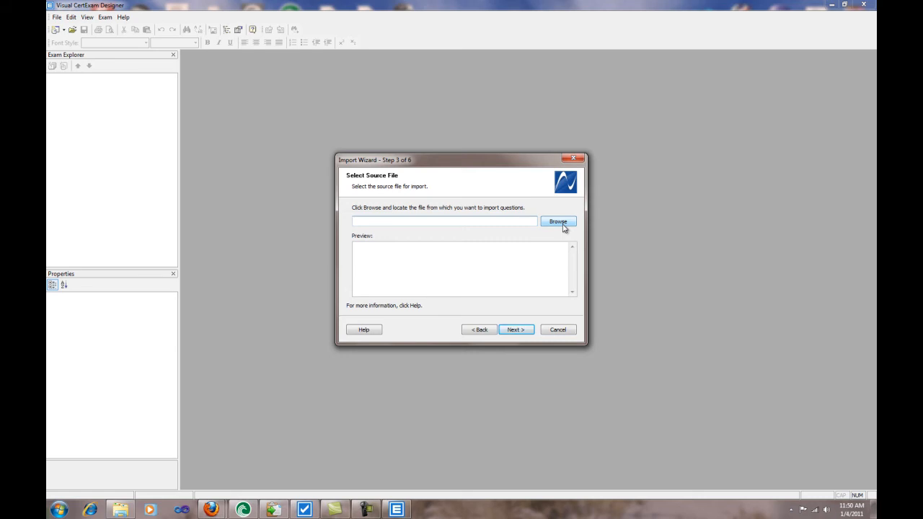
Load 70-662_formatted.rtf from the Desktop and continue to the import settings
{"action": "left_click", "coordinate": [558, 221]}
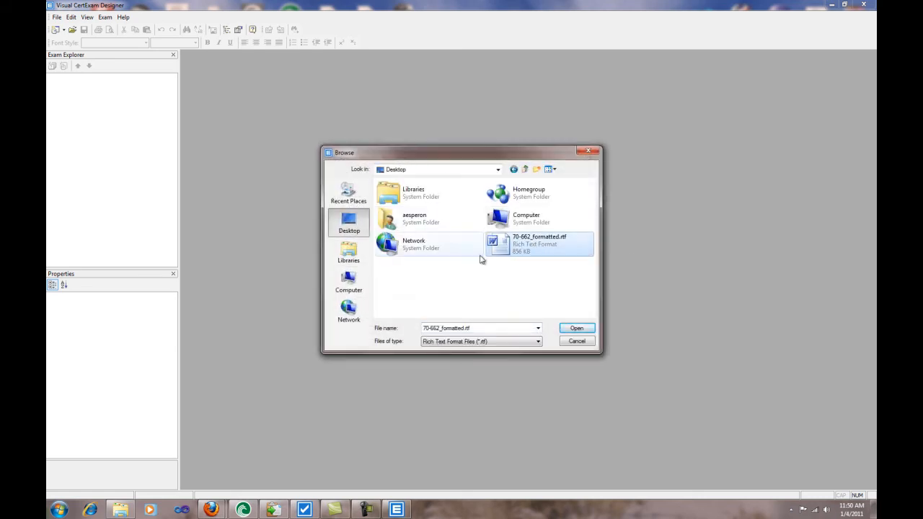
{"action": "left_click", "coordinate": [576, 328]}
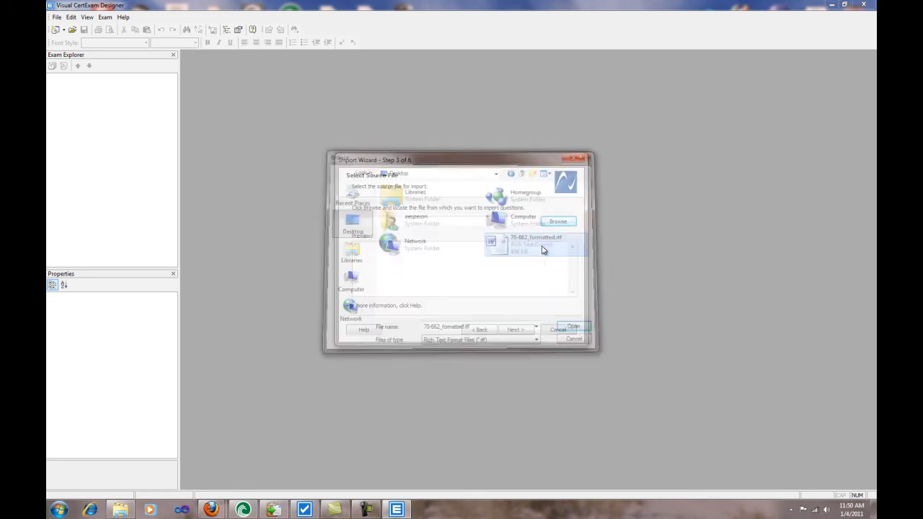
{"action": "left_click", "coordinate": [572, 326]}
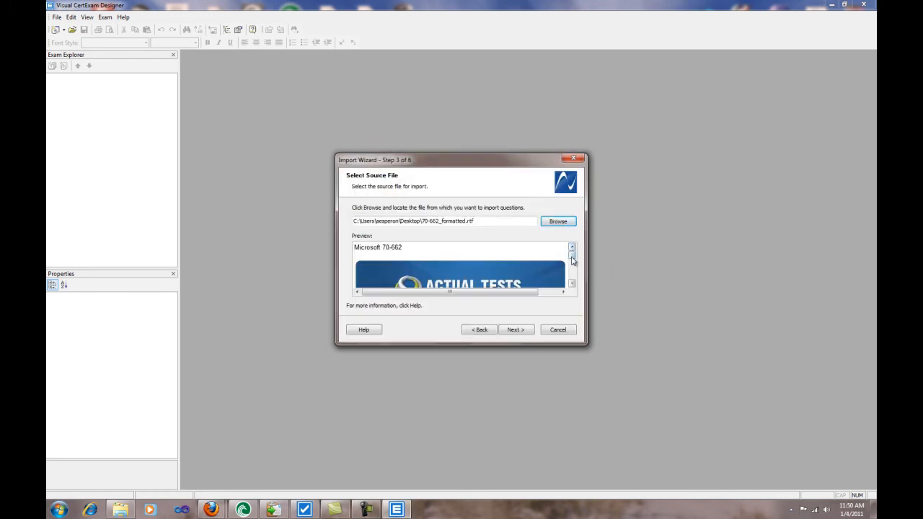
{"action": "mouse_move", "coordinate": [524, 214]}
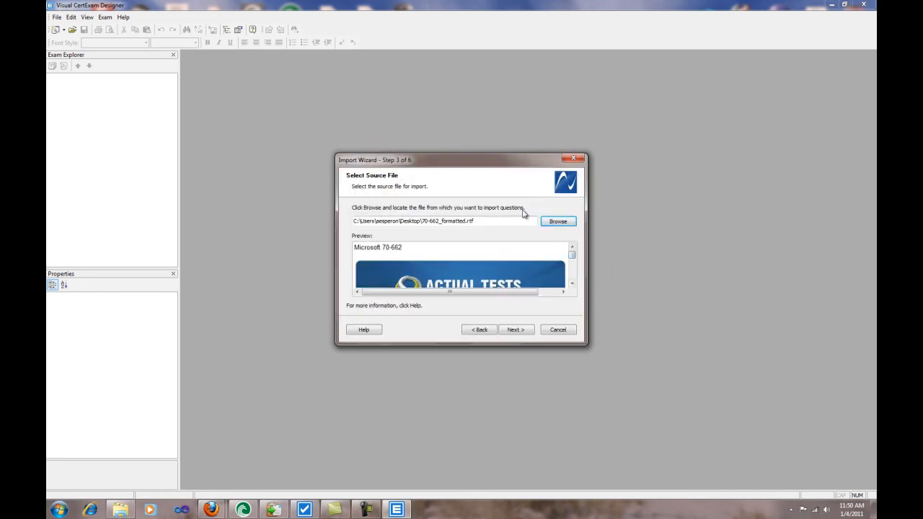
{"action": "left_click", "coordinate": [516, 329]}
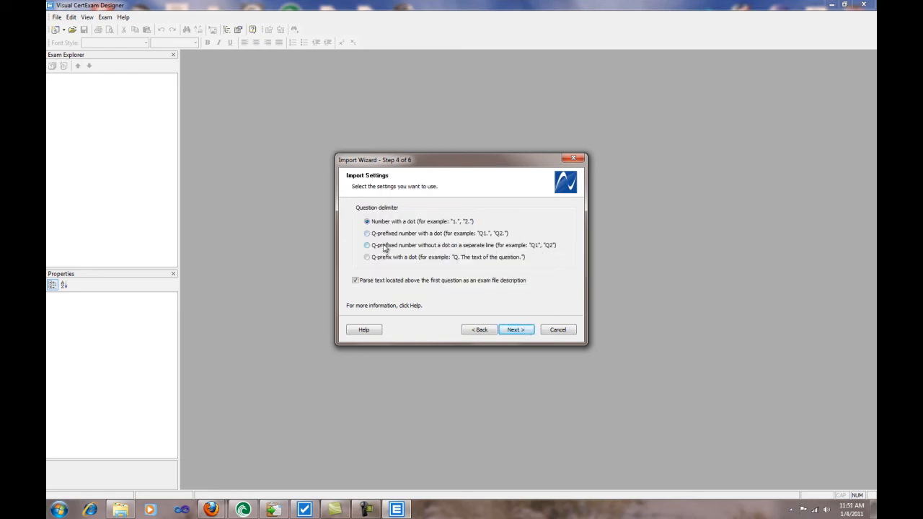
Recognise questions at Q-prefixed numbers on separate lines, preview Question 6, and finish the import
{"action": "left_click", "coordinate": [367, 245]}
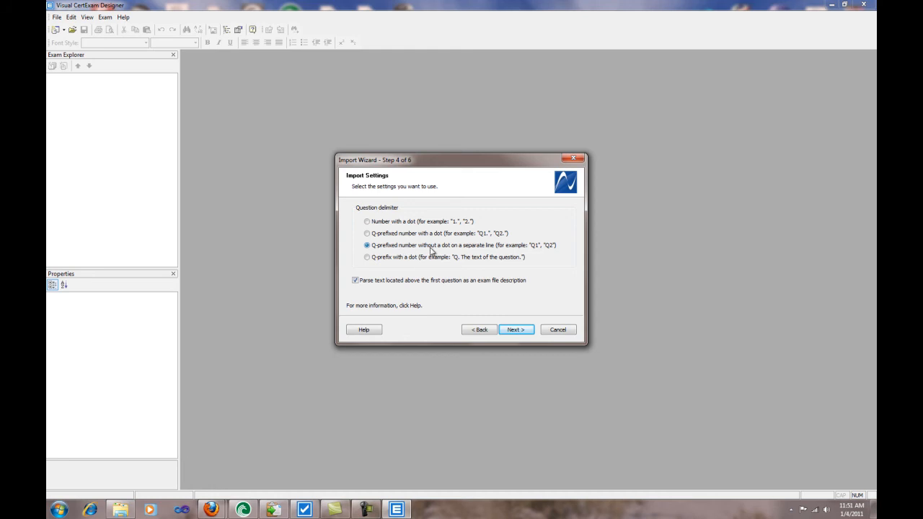
{"action": "mouse_move", "coordinate": [534, 250]}
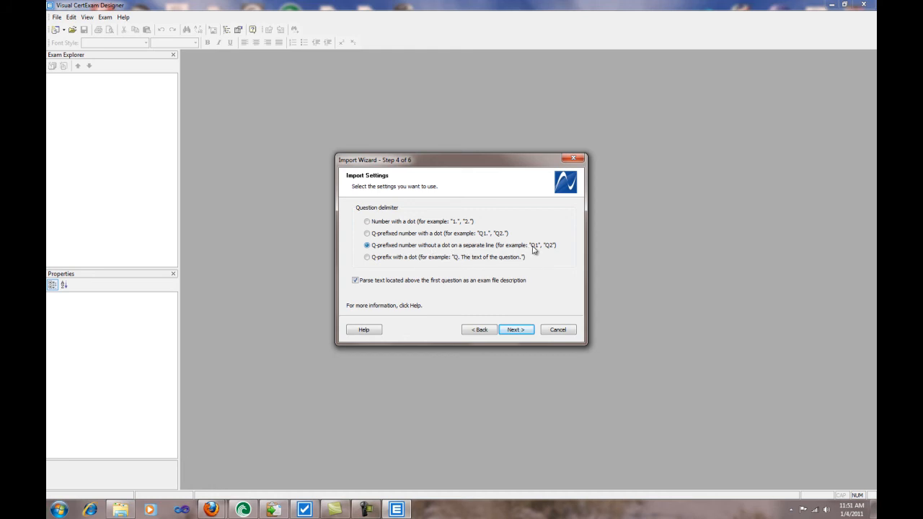
{"action": "left_click", "coordinate": [516, 329]}
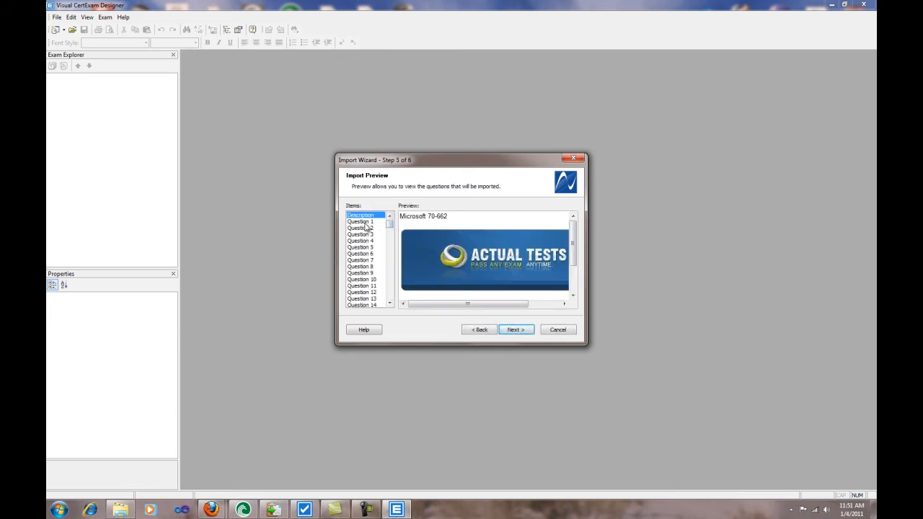
{"action": "left_click", "coordinate": [360, 254]}
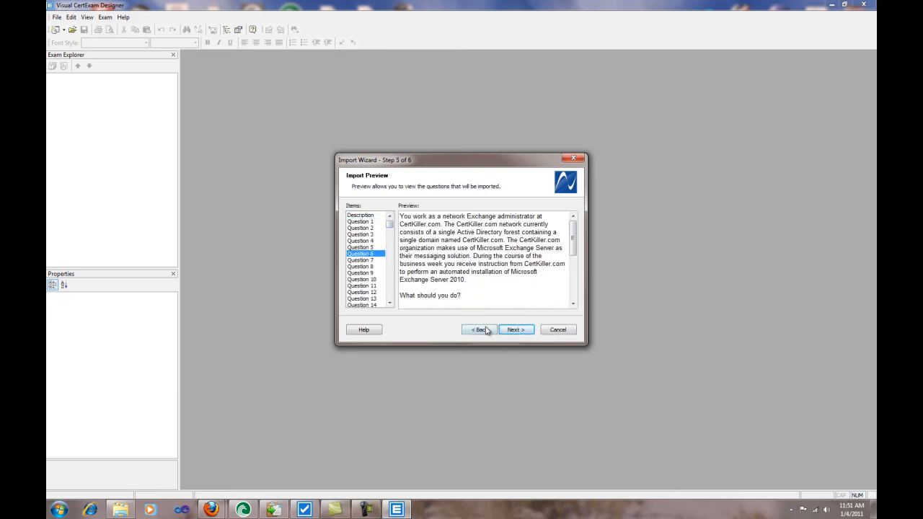
{"action": "left_click", "coordinate": [516, 329]}
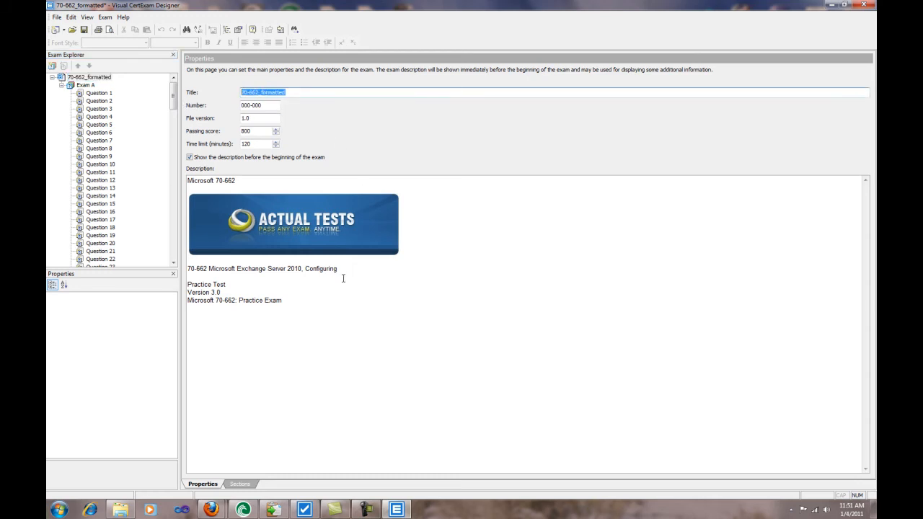
Title the exam '70-662 Microsoft Exchange Server 2010, Configuring' with passing score 750
{"action": "triple_click", "coordinate": [261, 268]}
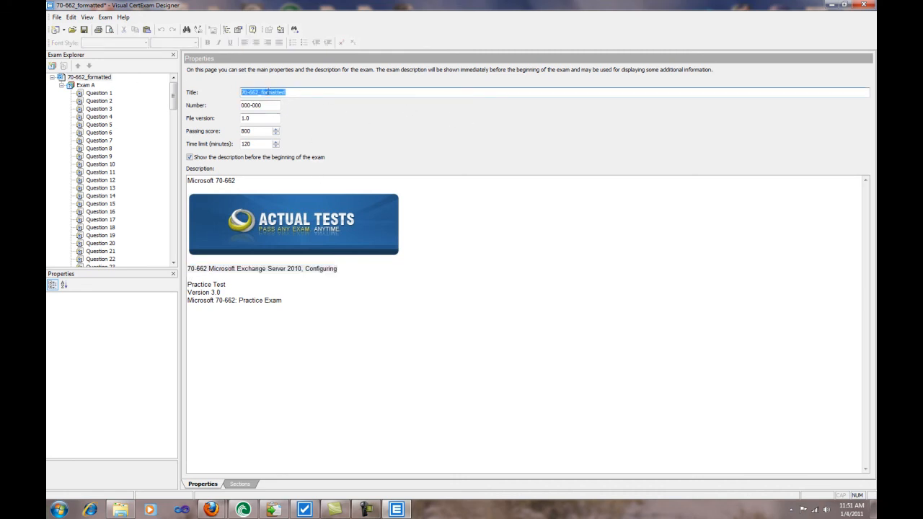
{"action": "type", "text": "70-662 Microsoft Exchange Server 2010, Configuring"}
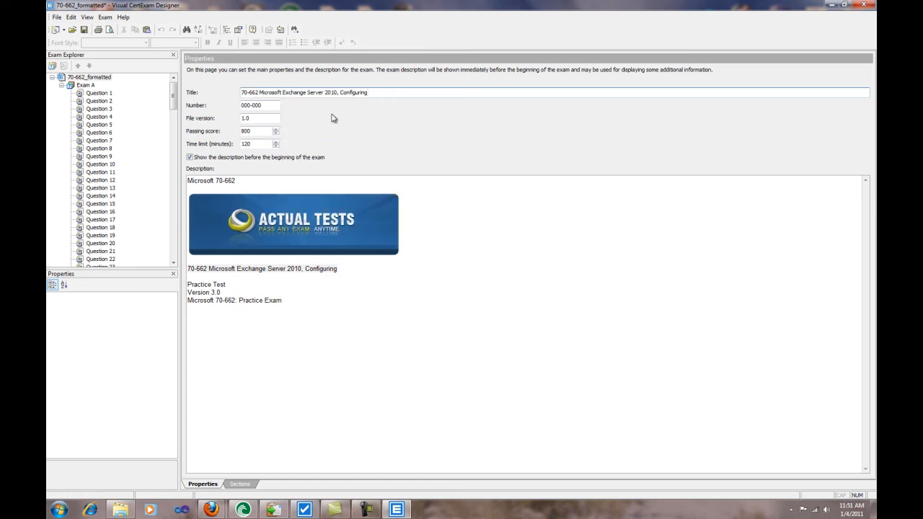
{"action": "mouse_move", "coordinate": [226, 136]}
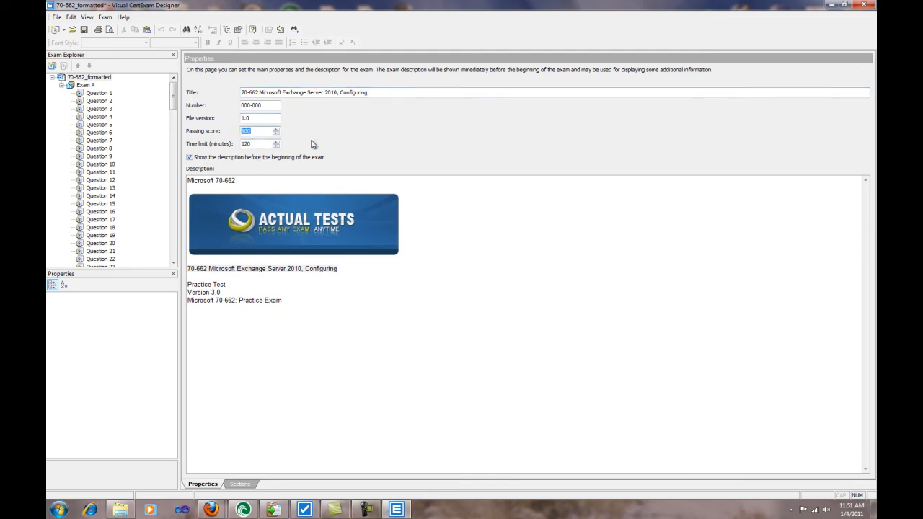
{"action": "type", "text": "750"}
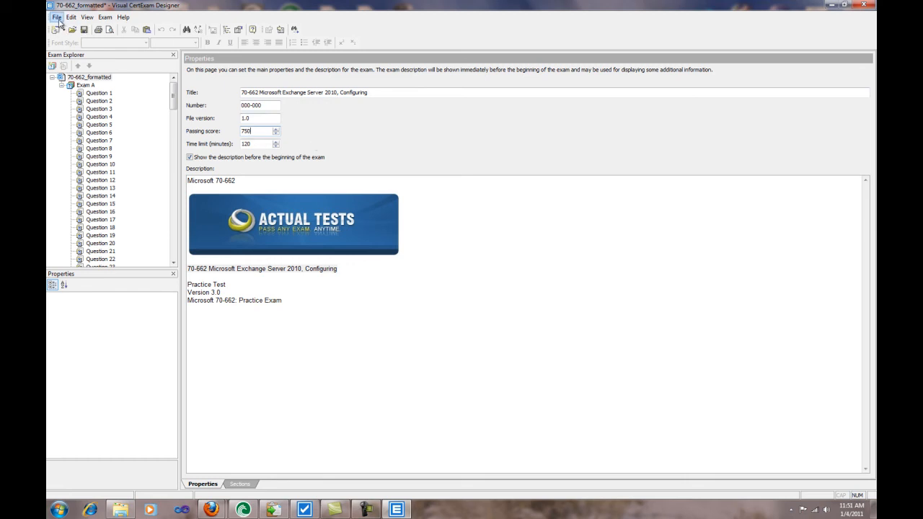
Save the exam to the Desktop as 70-662_formatted.vce via Save As
{"action": "left_click", "coordinate": [51, 15]}
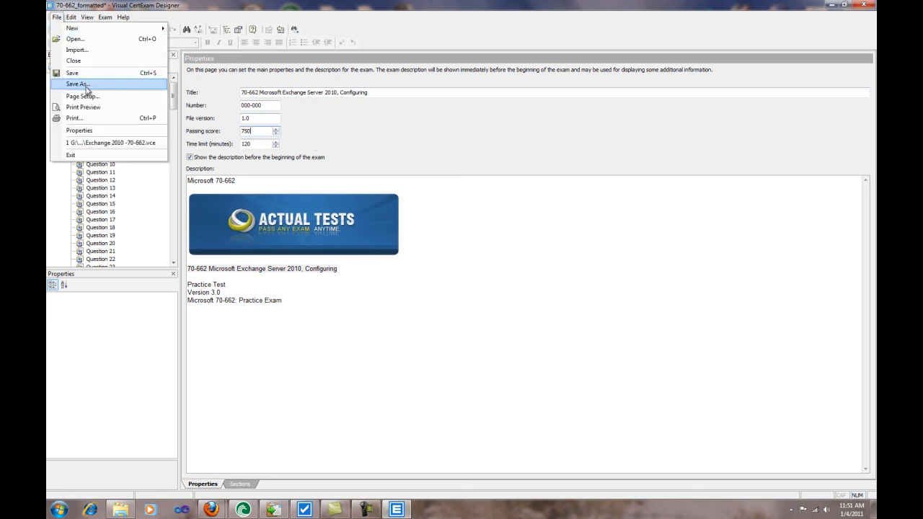
{"action": "left_click", "coordinate": [72, 86]}
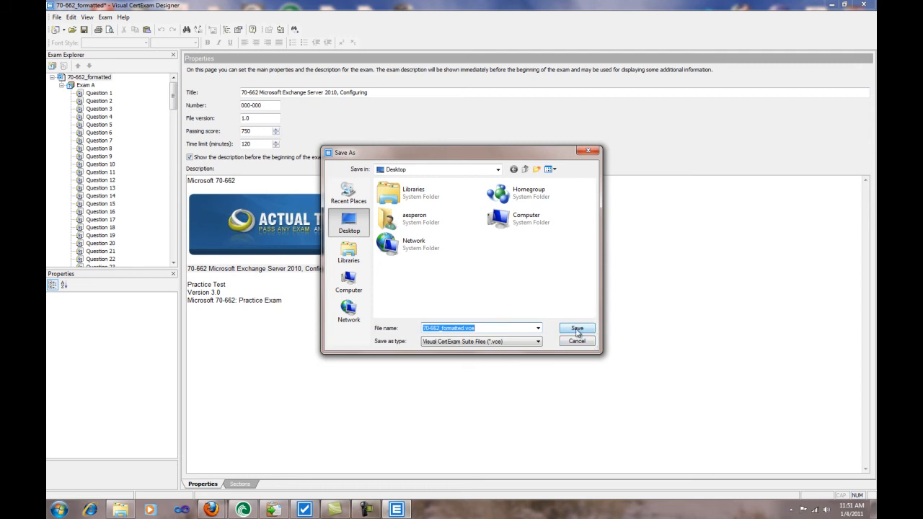
{"action": "left_click", "coordinate": [577, 328]}
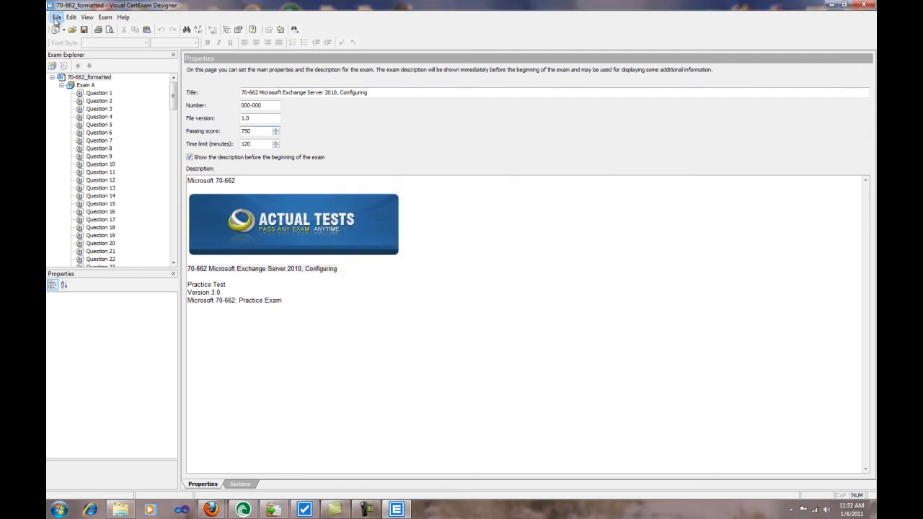
{"action": "left_click", "coordinate": [52, 16]}
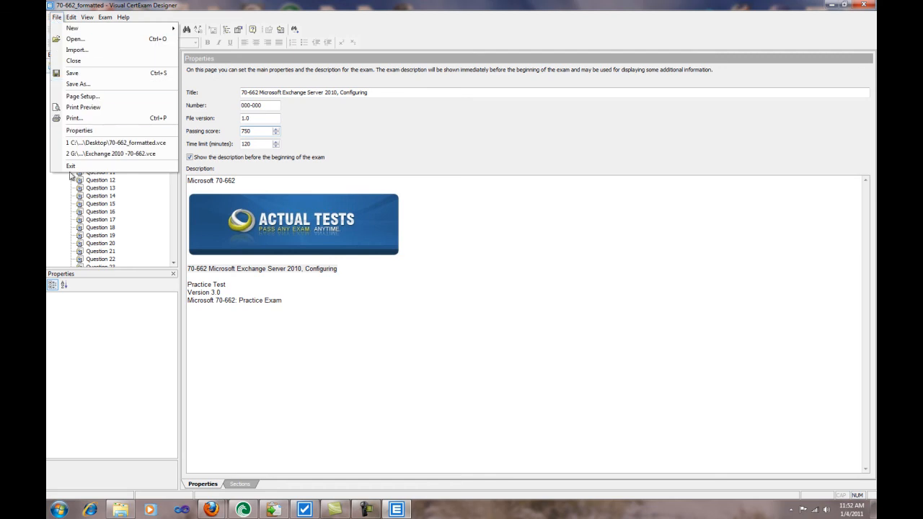
{"action": "mouse_move", "coordinate": [64, 167]}
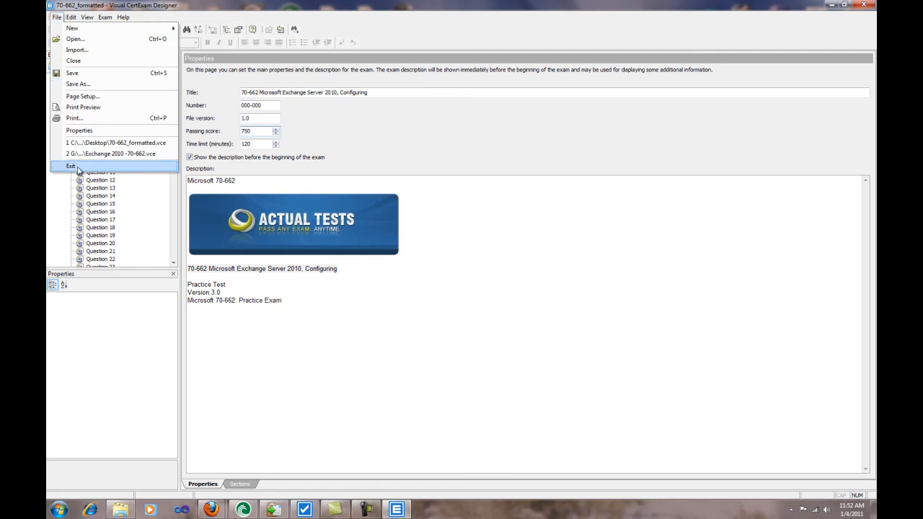
Quit Designer and remove the old 70-662_formatted exam from the Manager list
{"action": "left_click", "coordinate": [67, 167]}
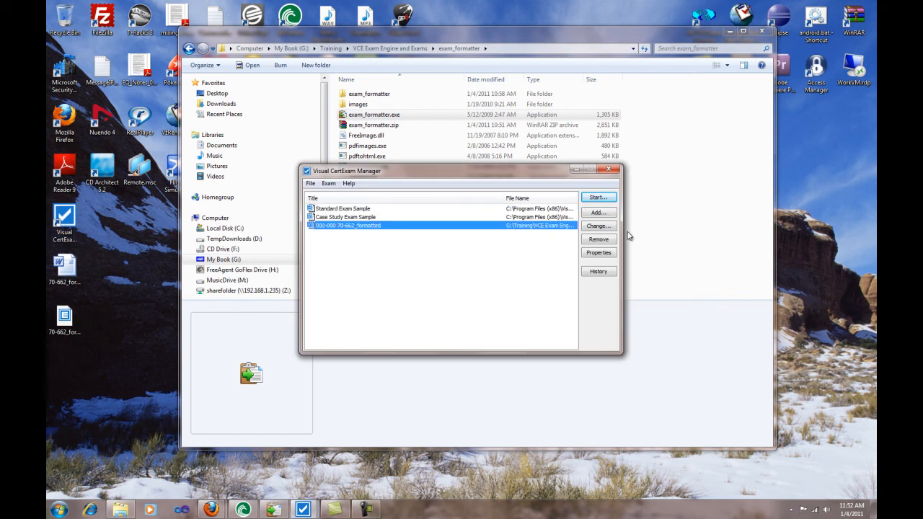
{"action": "left_click", "coordinate": [598, 239]}
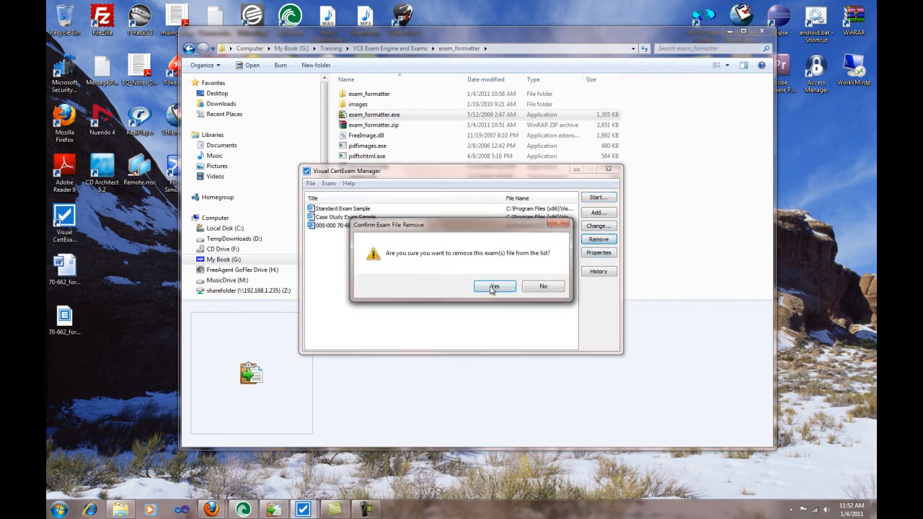
{"action": "left_click", "coordinate": [493, 285]}
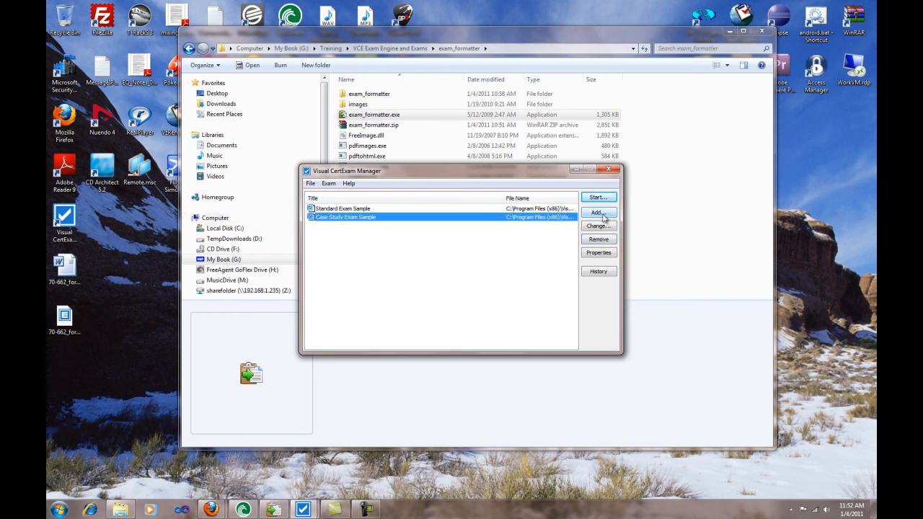
Add the Desktop file 70-662_formatted.vce to the Manager's exam list
{"action": "left_click", "coordinate": [598, 212]}
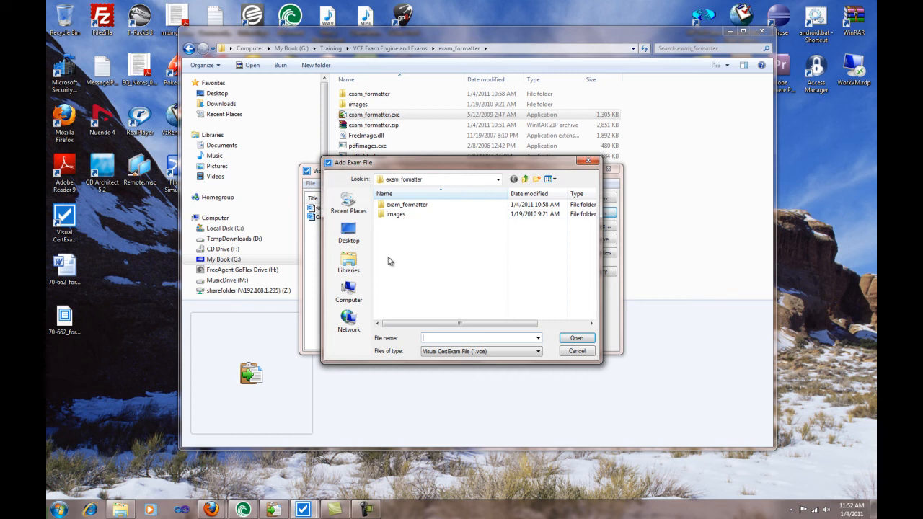
{"action": "left_click", "coordinate": [349, 231]}
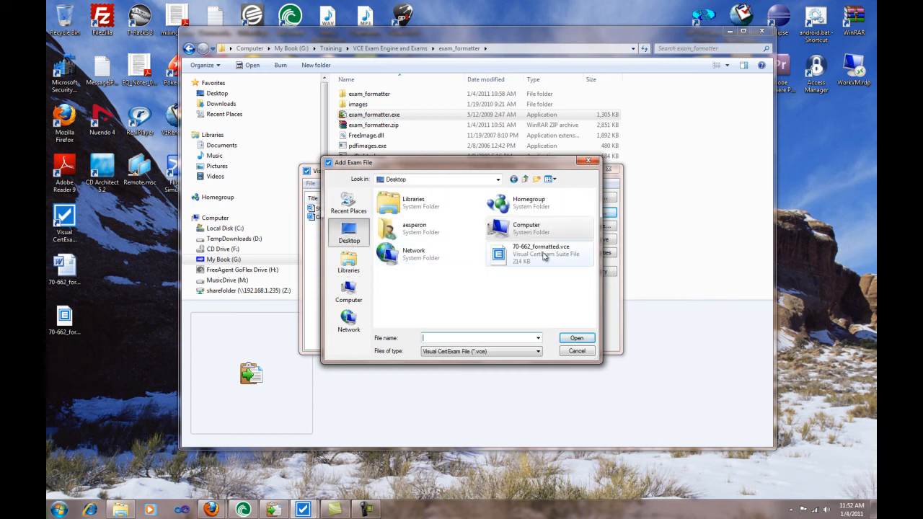
{"action": "left_click", "coordinate": [540, 254]}
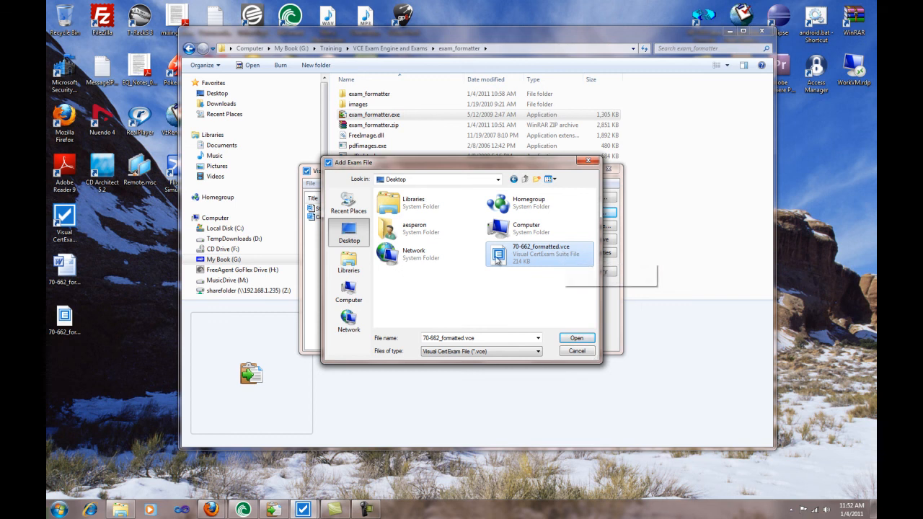
{"action": "left_click", "coordinate": [576, 338]}
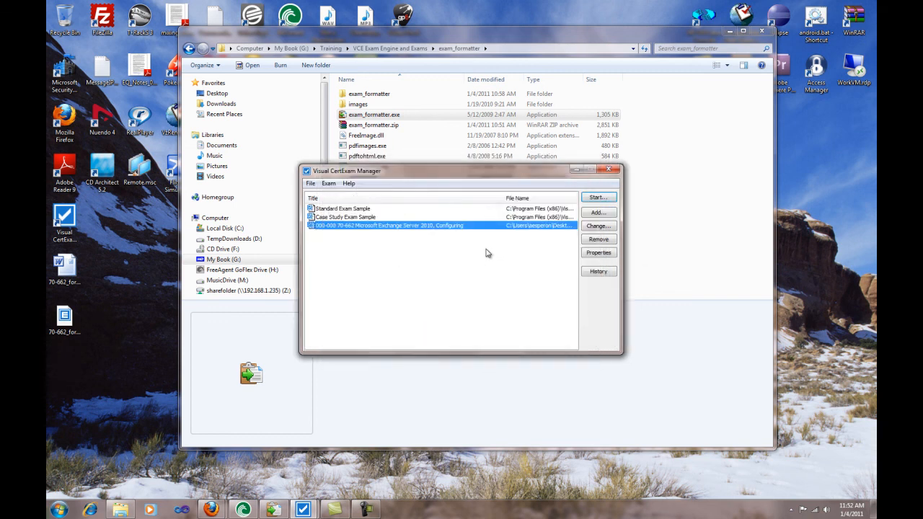
{"action": "mouse_move", "coordinate": [415, 234]}
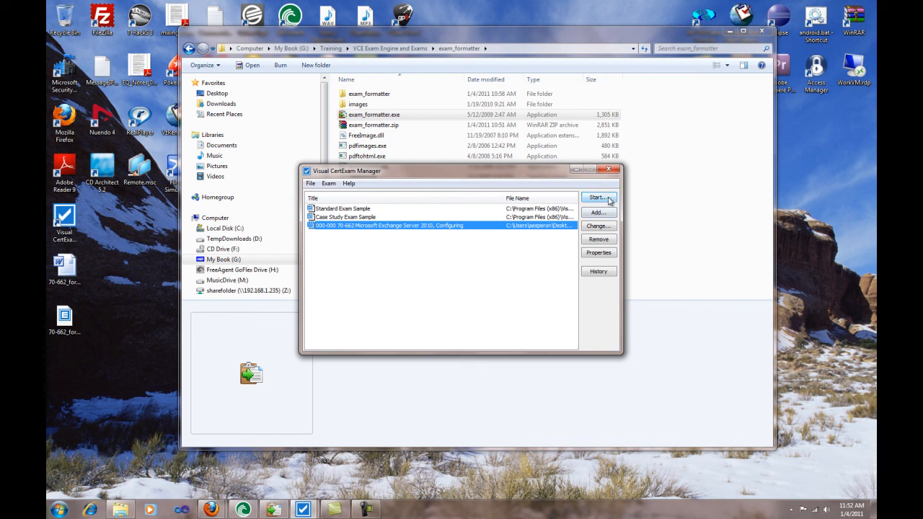
Start the 70-662 exam with candidate name 'Santa', reaching its title page
{"action": "left_click", "coordinate": [599, 198]}
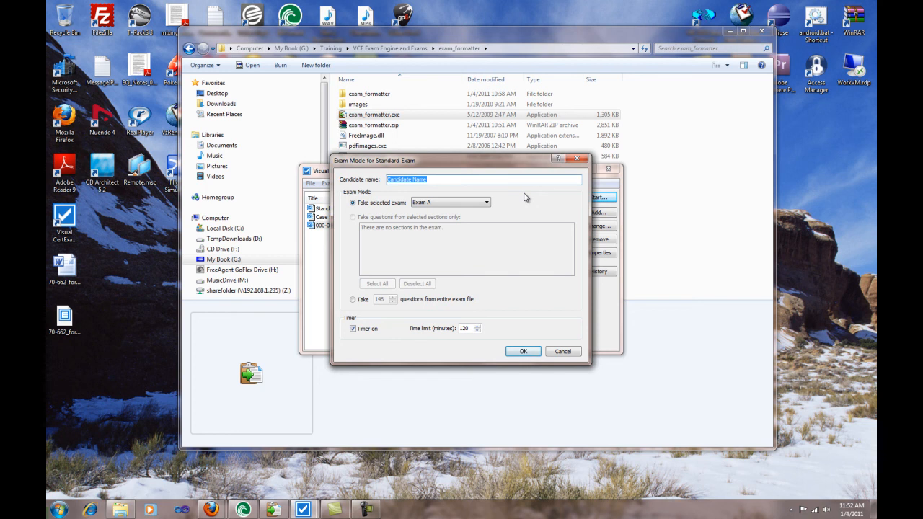
{"action": "type", "text": "A"}
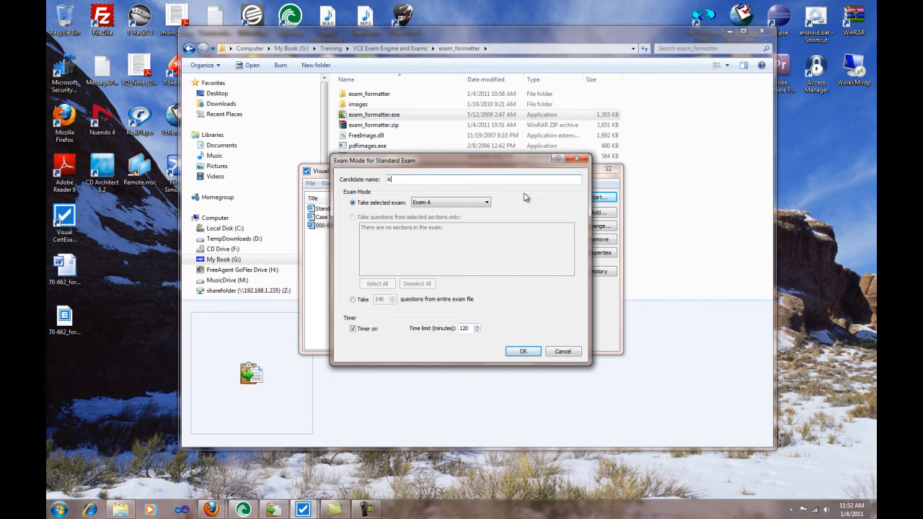
{"action": "type", "text": "Santa"}
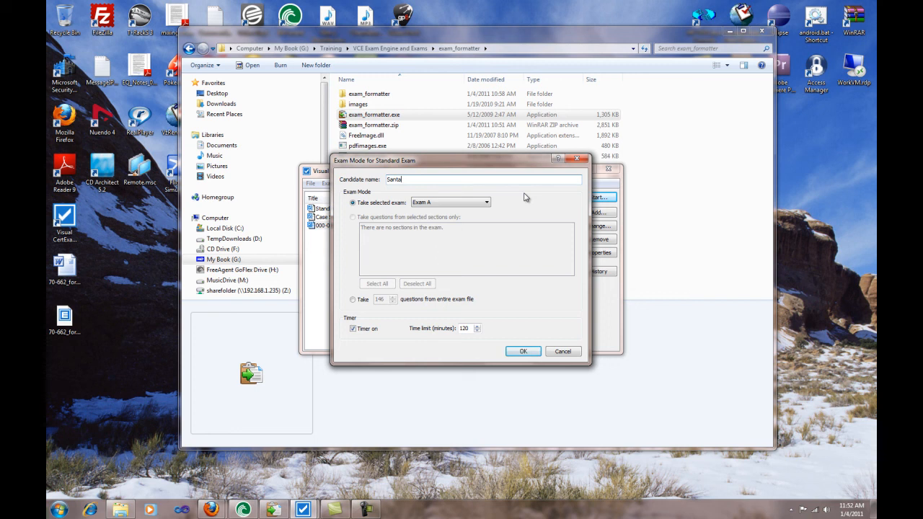
{"action": "left_click", "coordinate": [522, 351]}
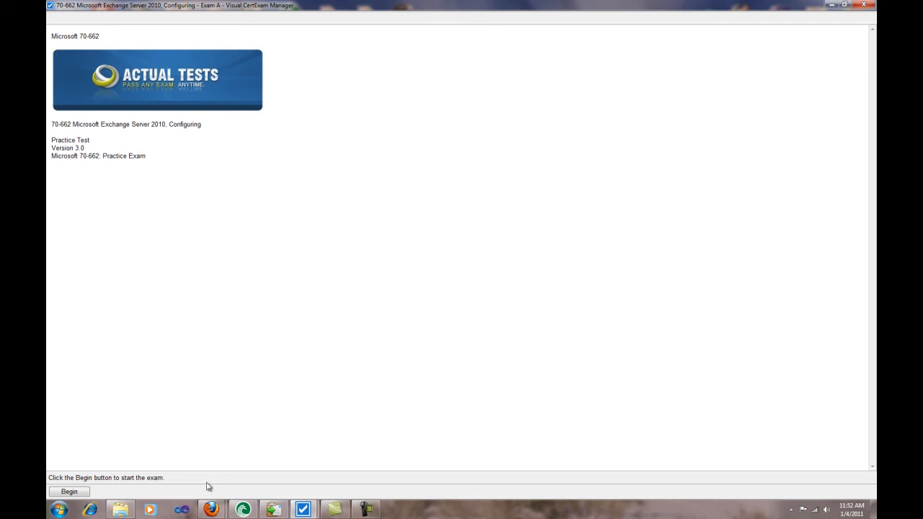
{"action": "mouse_move", "coordinate": [136, 127]}
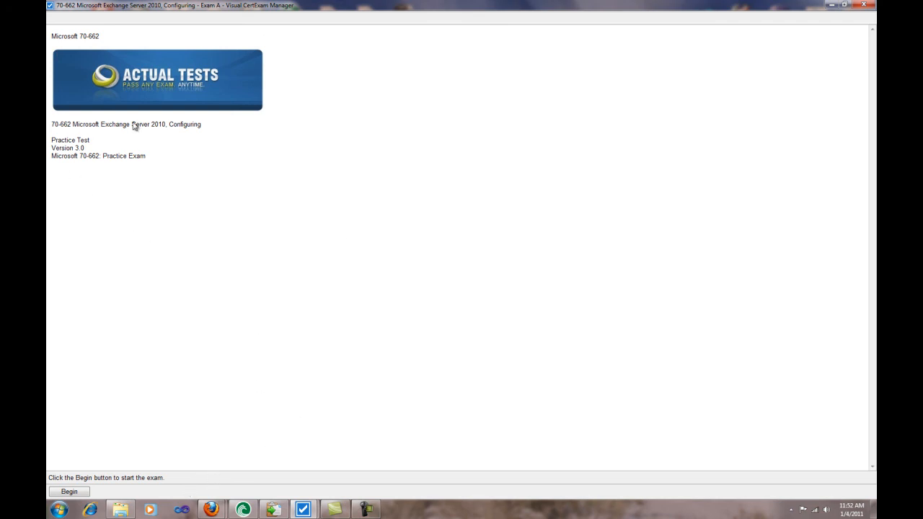
{"action": "mouse_move", "coordinate": [133, 126]}
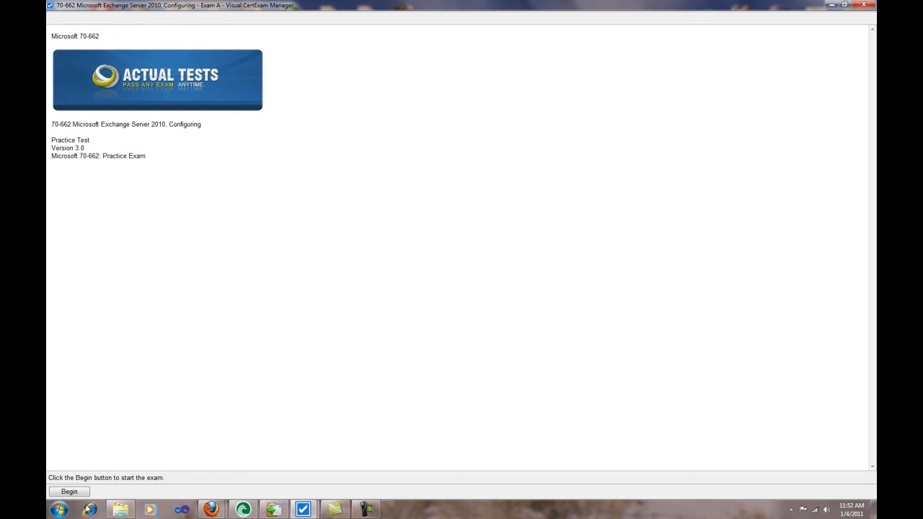
Begin the exam, choose answer B for question 1 and reveal the correct answer
{"action": "left_click", "coordinate": [67, 492]}
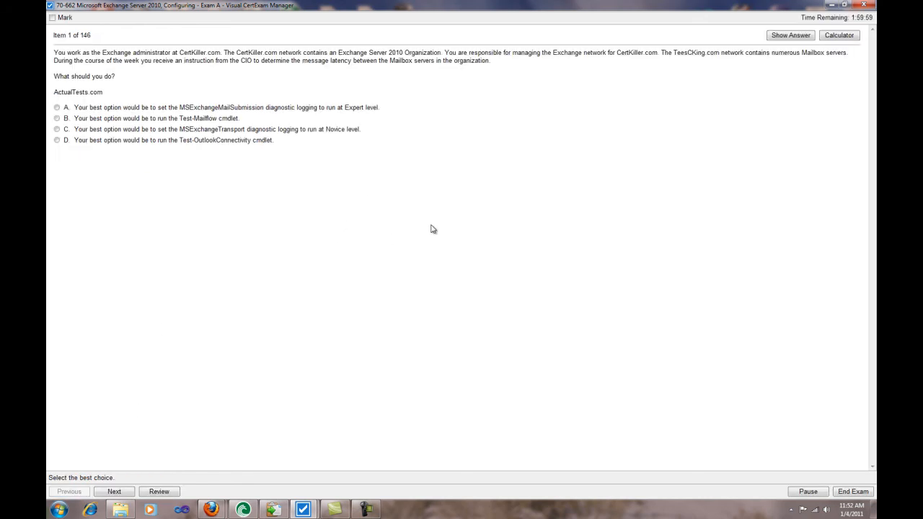
{"action": "mouse_move", "coordinate": [290, 87]}
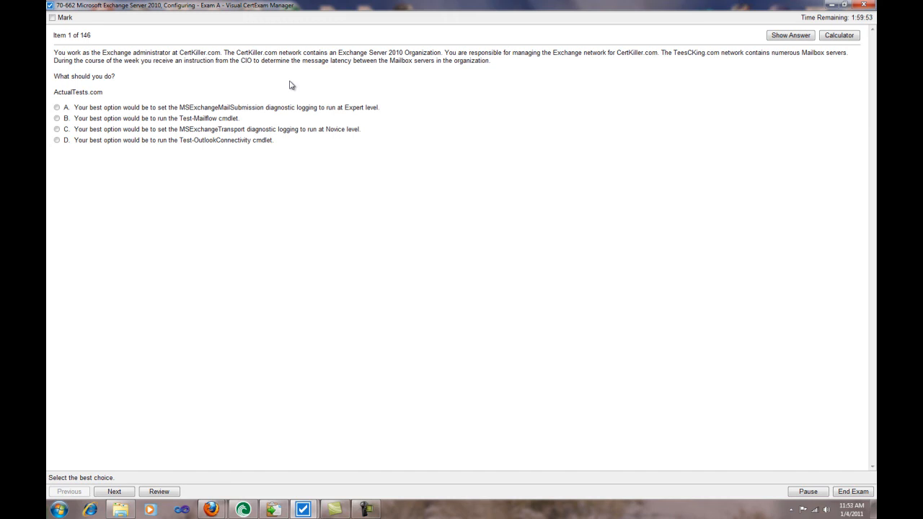
{"action": "mouse_move", "coordinate": [167, 142]}
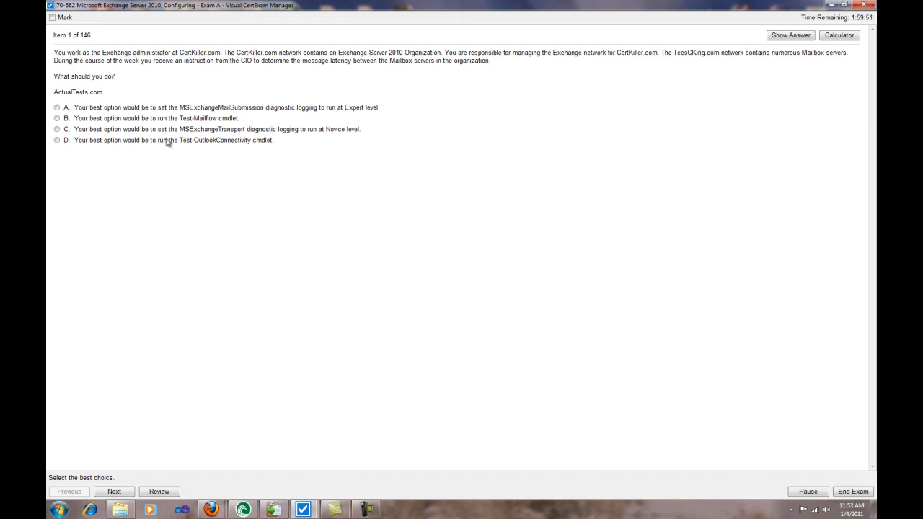
{"action": "mouse_move", "coordinate": [129, 176]}
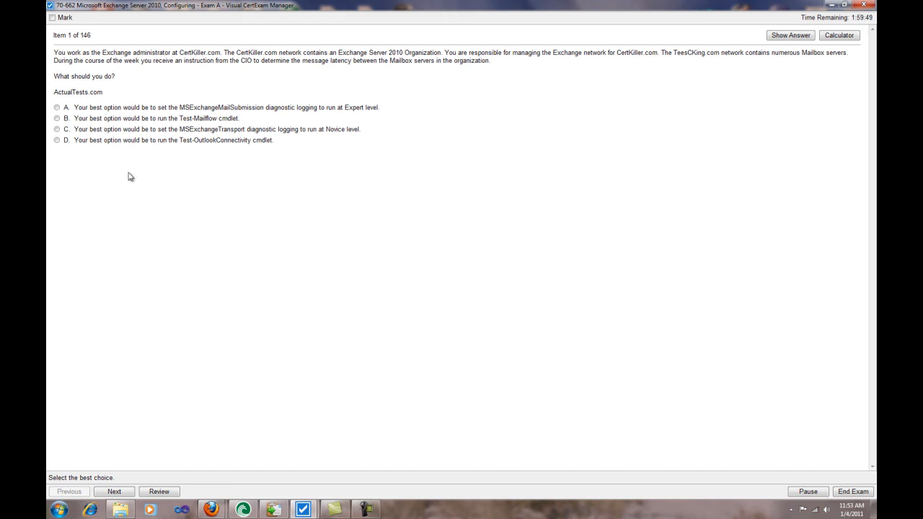
{"action": "mouse_move", "coordinate": [245, 86]}
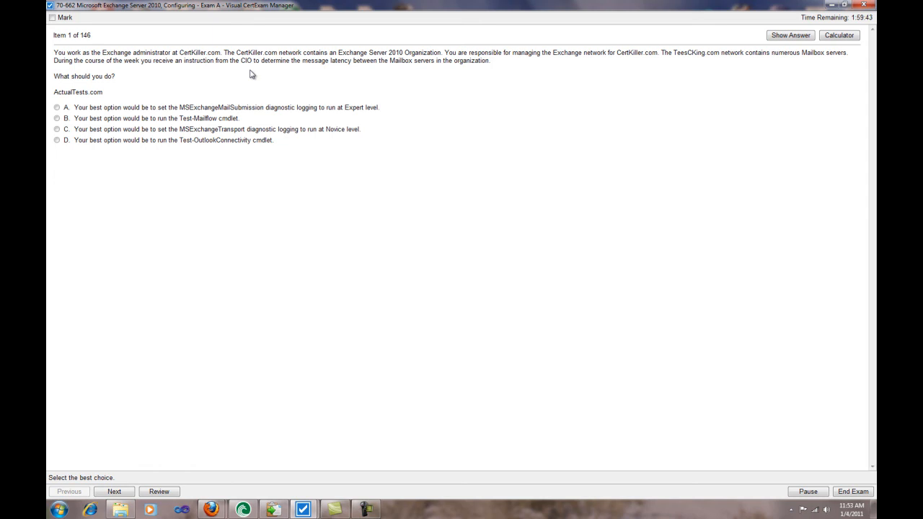
{"action": "left_click", "coordinate": [56, 118]}
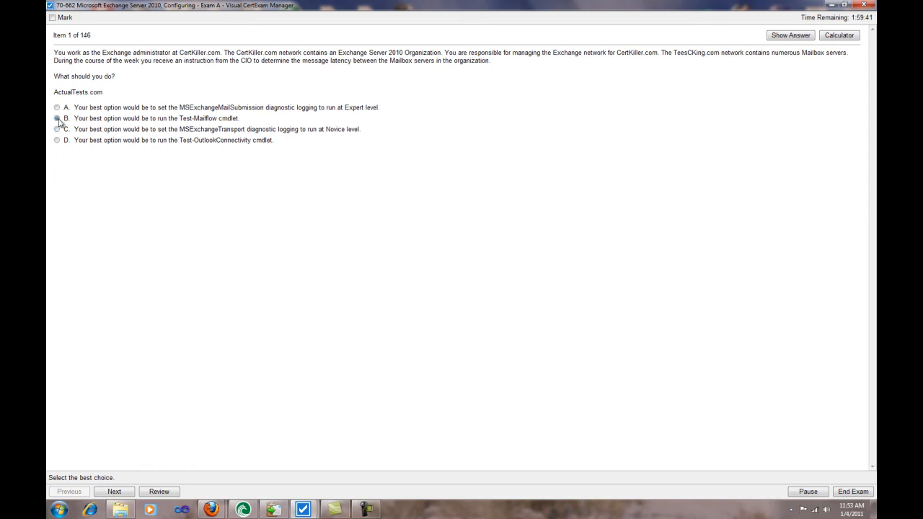
{"action": "left_click", "coordinate": [793, 36]}
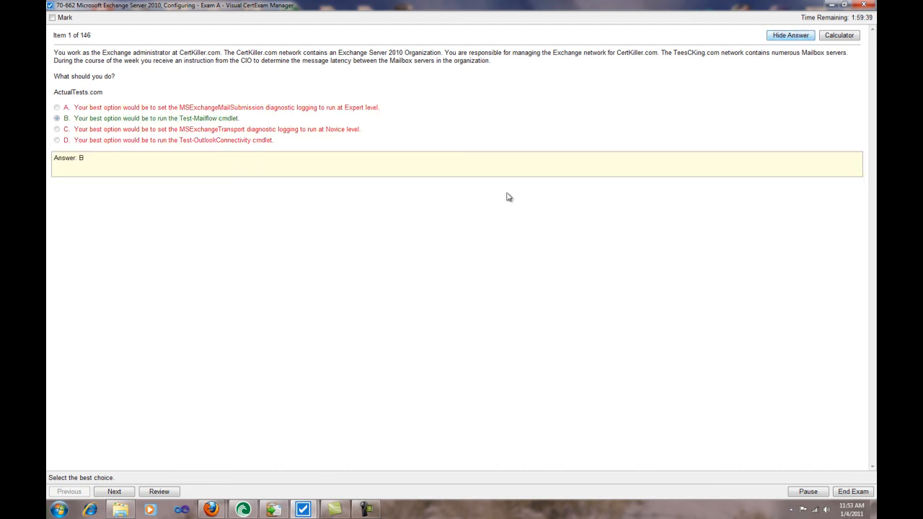
{"action": "mouse_move", "coordinate": [204, 129]}
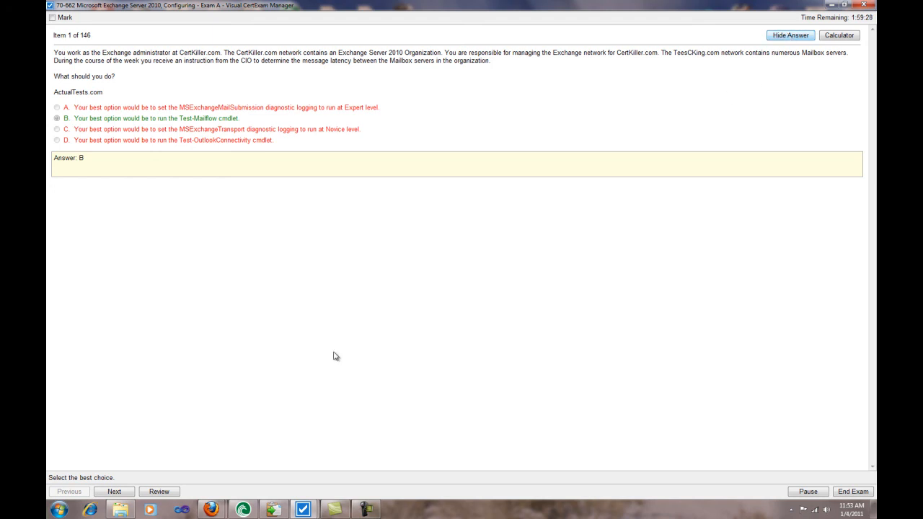
Answer question 2 with A, reveal it, and advance to question 3
{"action": "left_click", "coordinate": [114, 492]}
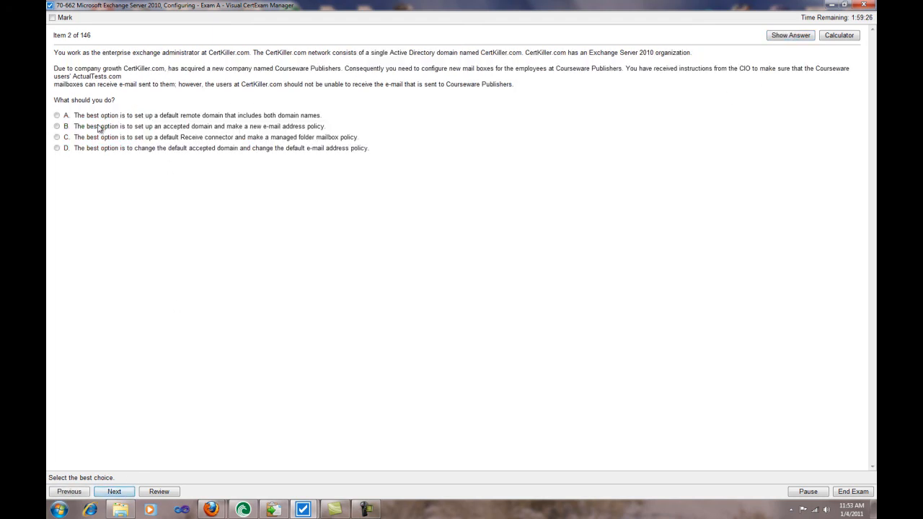
{"action": "left_click", "coordinate": [790, 36]}
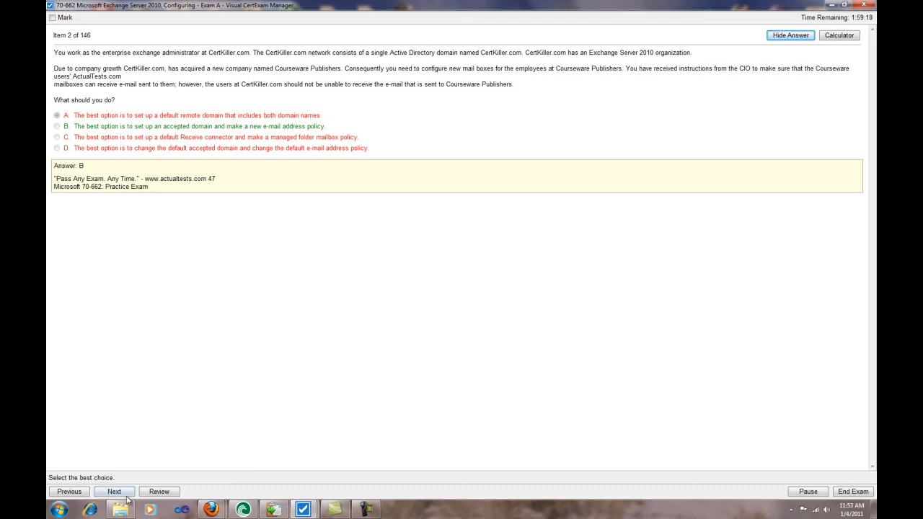
{"action": "left_click", "coordinate": [114, 491]}
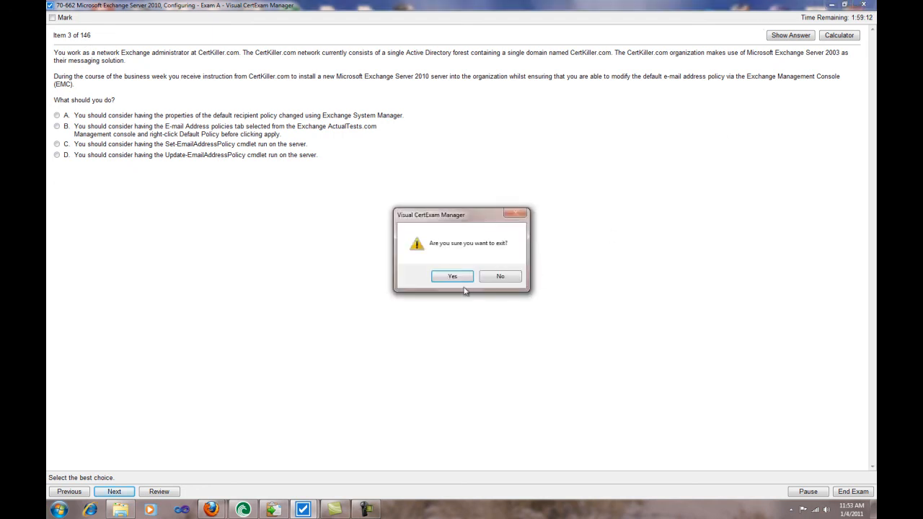
Confirm exiting the exam and hide the file browser so only the desktop shows
{"action": "left_click", "coordinate": [451, 277]}
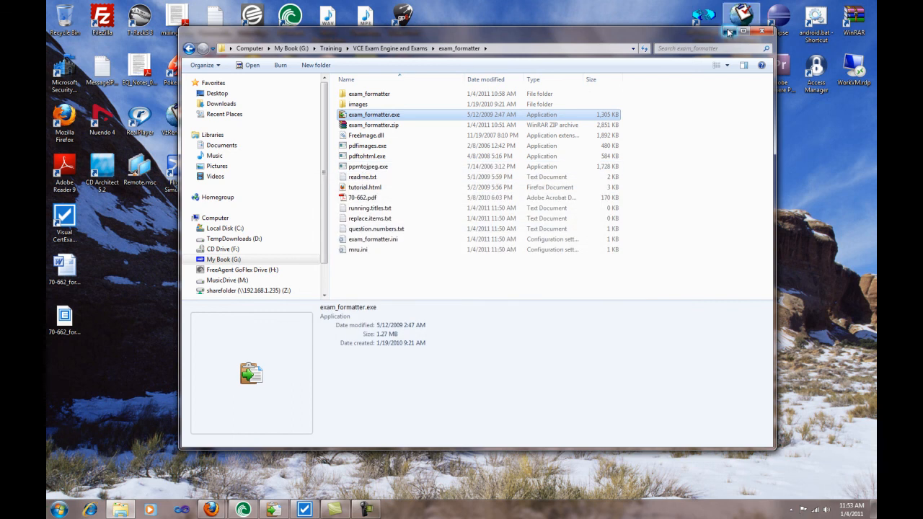
{"action": "left_click", "coordinate": [761, 32]}
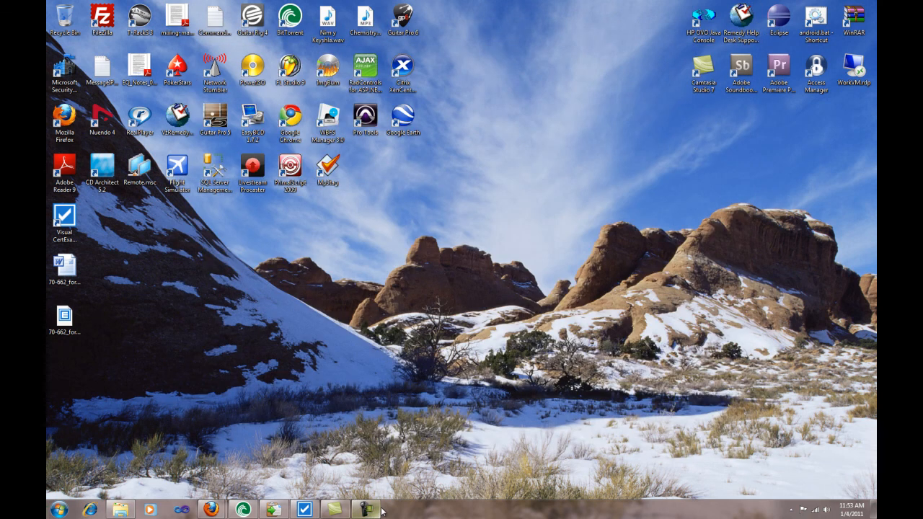
{"action": "left_click", "coordinate": [364, 511]}
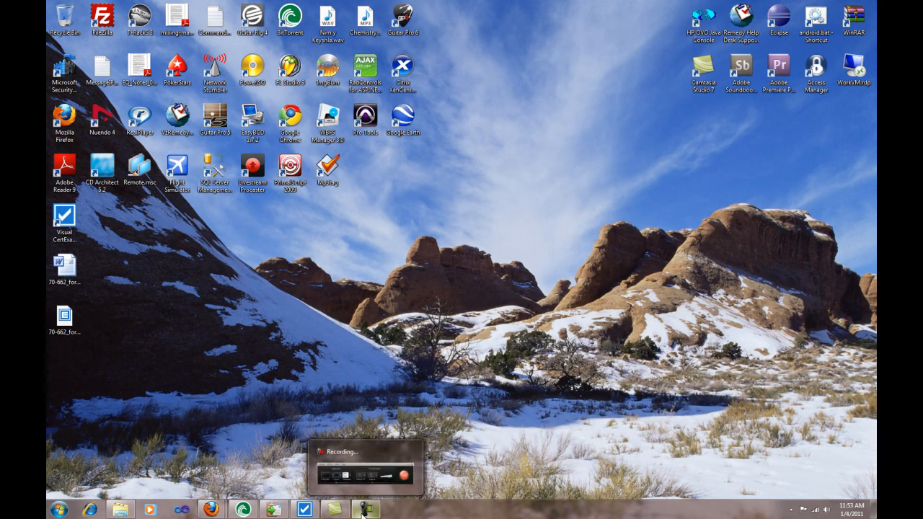